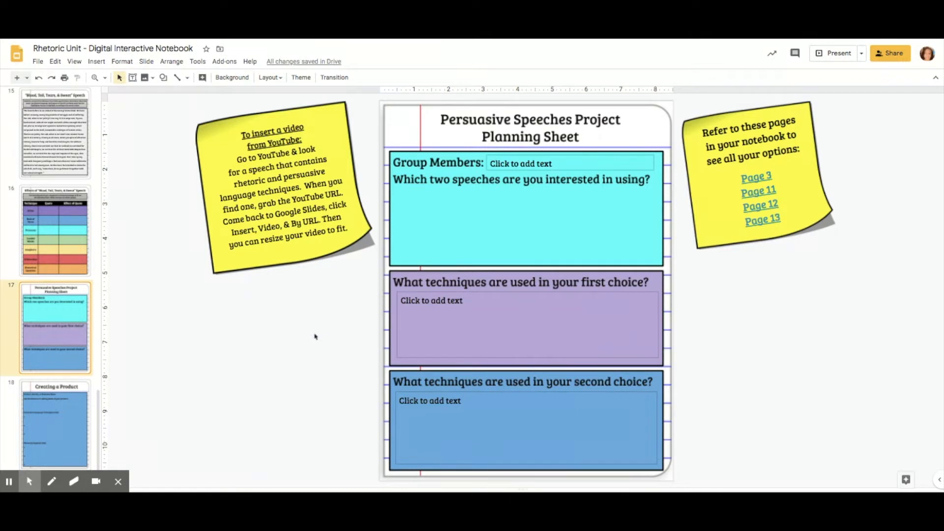
pyautogui.moveTo(803, 329)
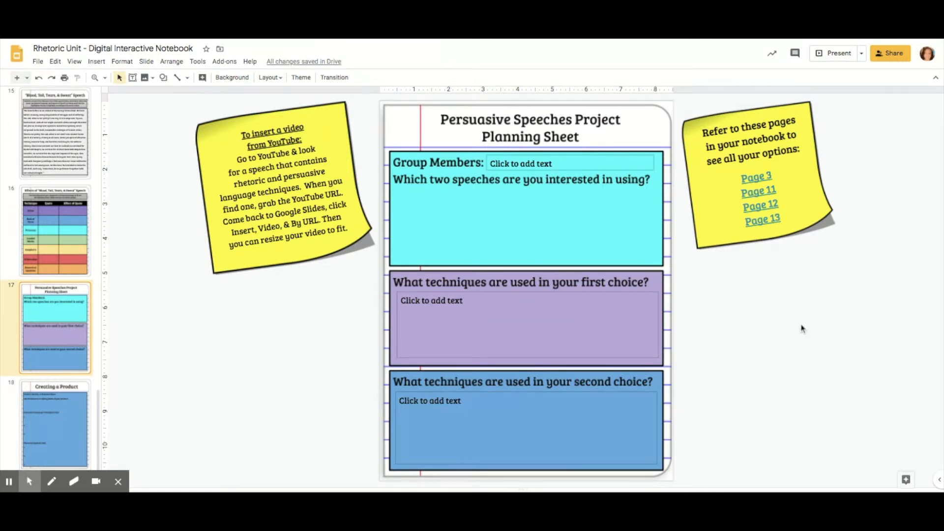
pyautogui.moveTo(767, 291)
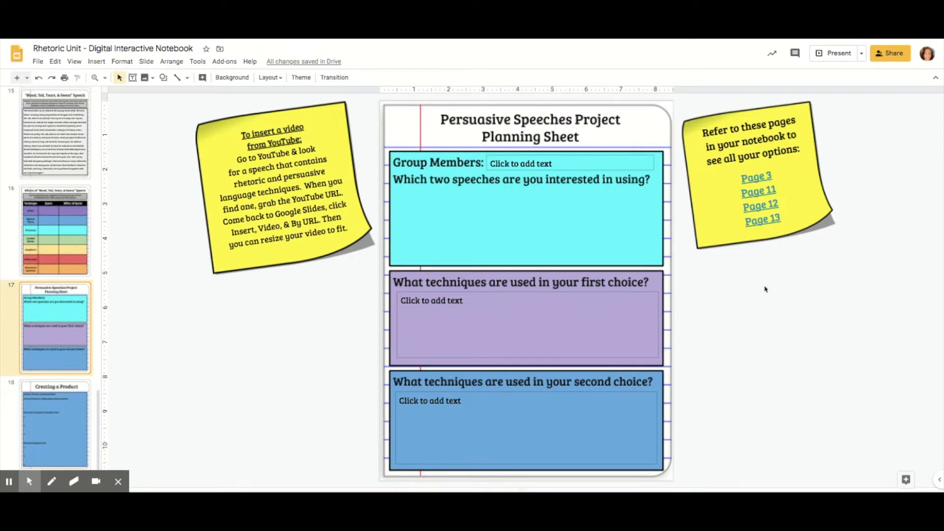
pyautogui.moveTo(344, 354)
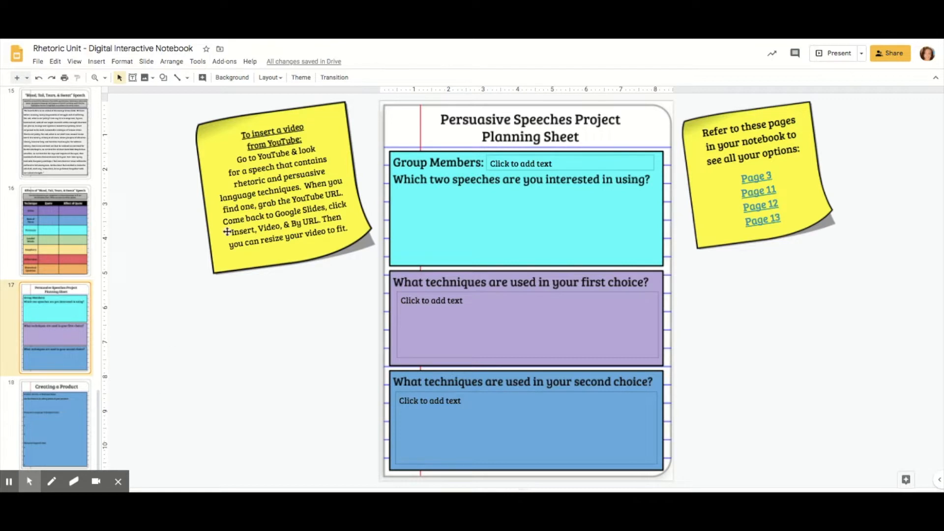
pyautogui.moveTo(312, 275)
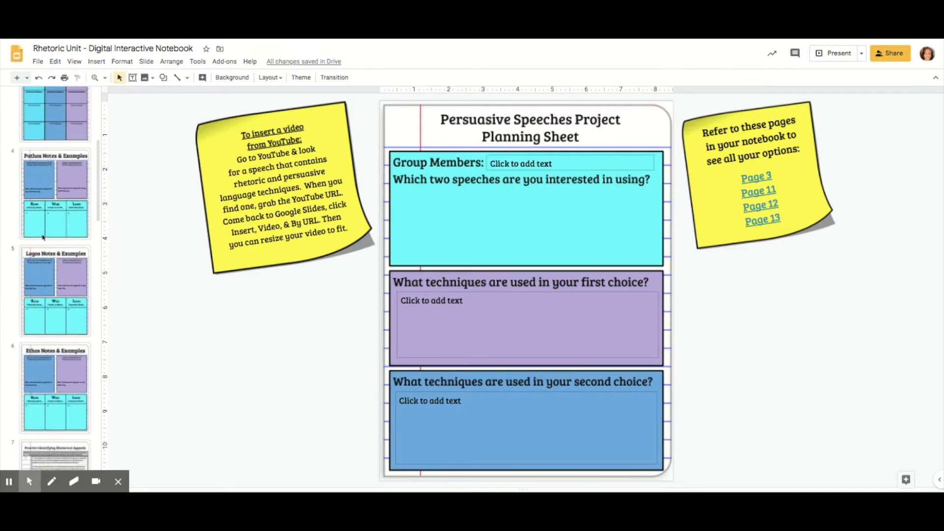
# Step: Browse through the Pathos, Practice and Rhetoric Skits slides in the filmstrip
pyautogui.click(55, 192)
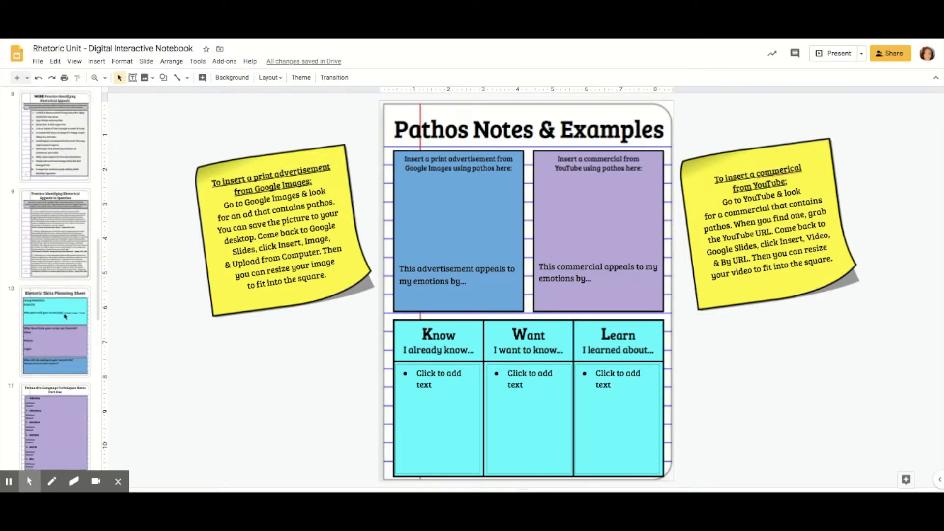
pyautogui.click(55, 252)
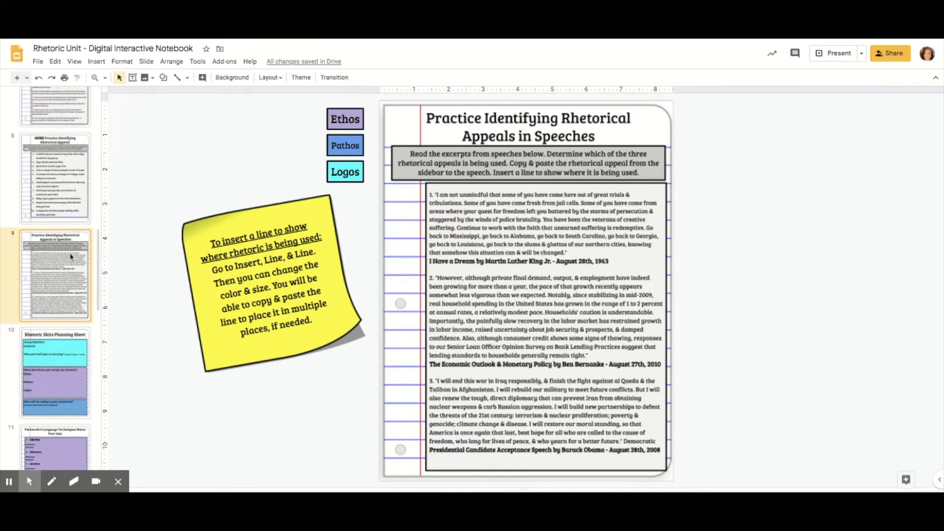
pyautogui.scroll(-3)
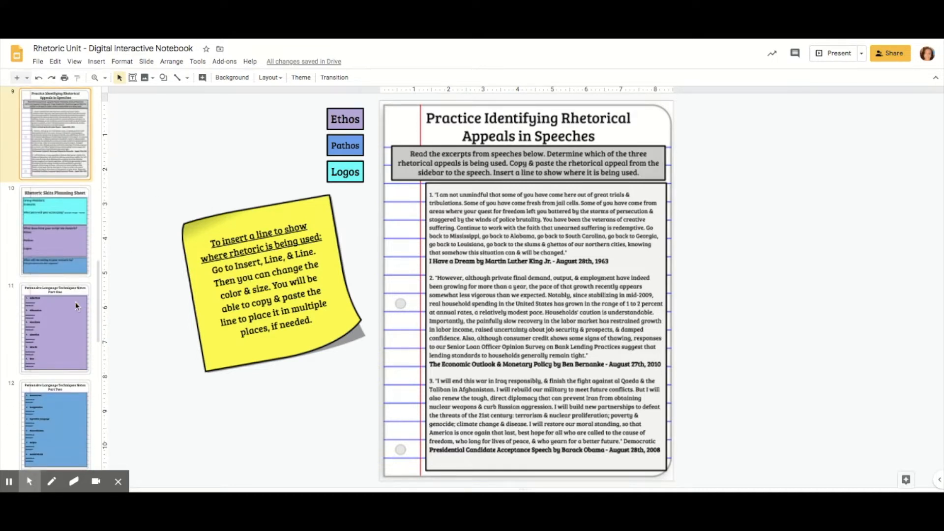
pyautogui.click(55, 230)
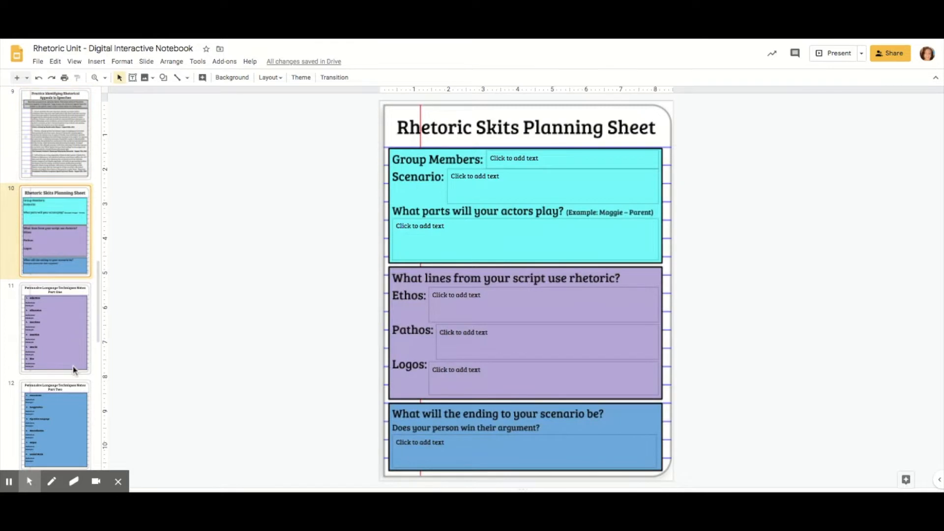
pyautogui.scroll(-3)
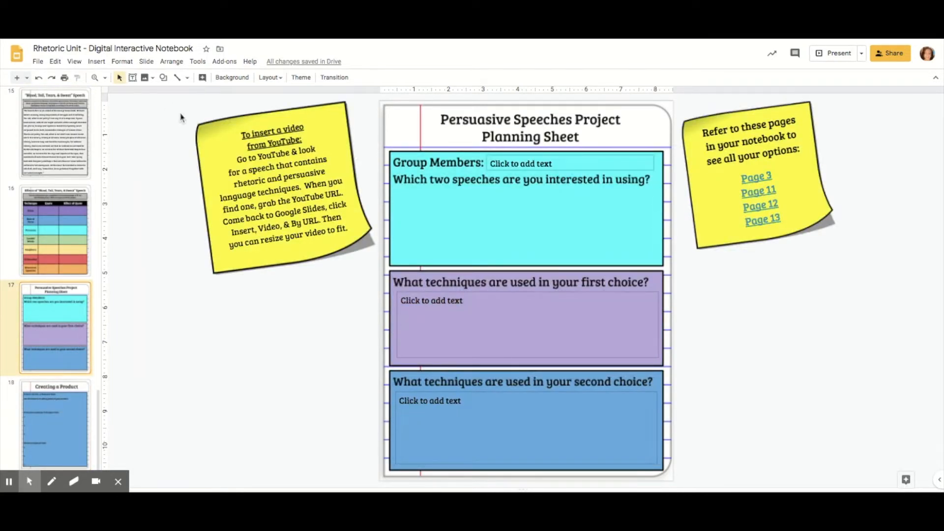
pyautogui.moveTo(210, 99)
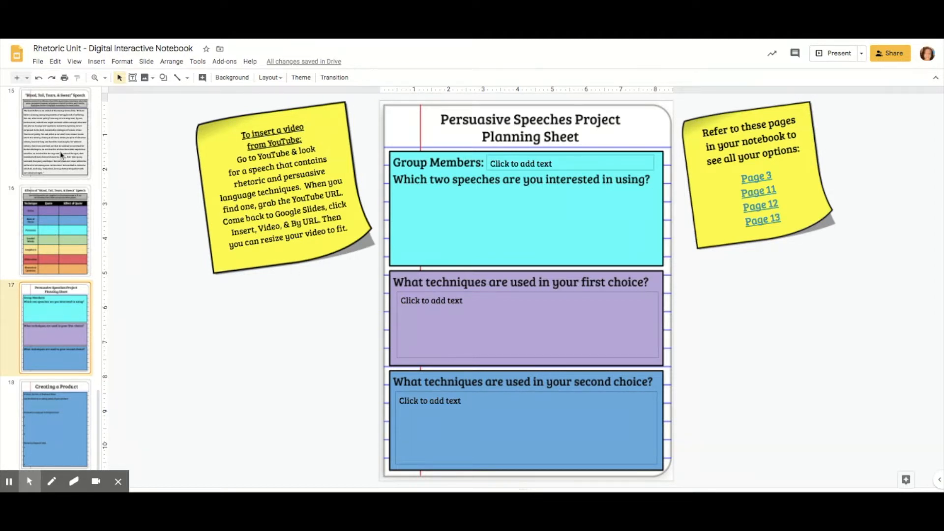
pyautogui.moveTo(294, 135)
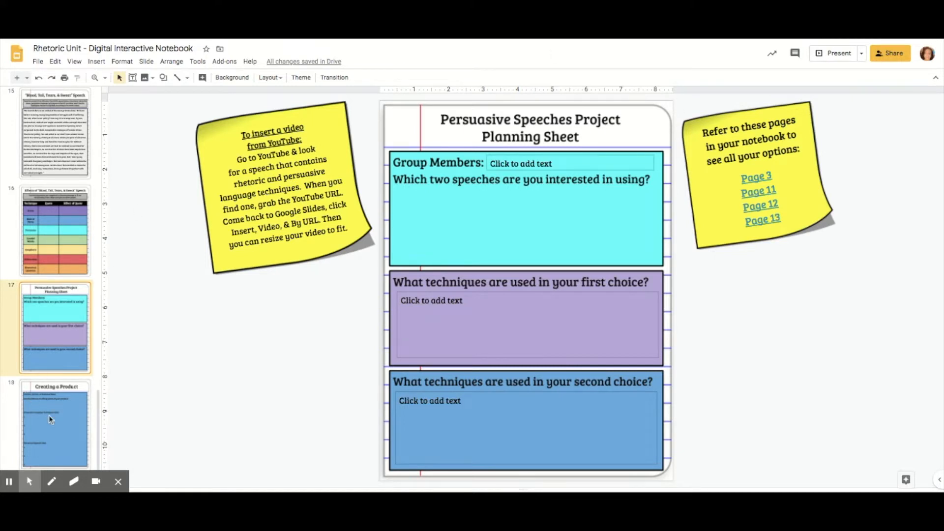
# Step: On the Creating a Product slide, insert a yellow sticky-note image from a web search for 'sticky note'
pyautogui.click(55, 425)
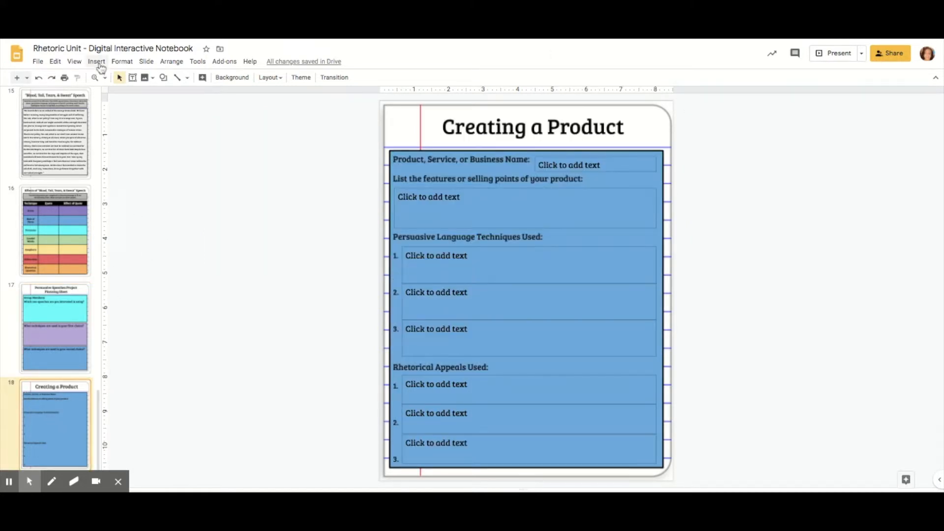
pyautogui.click(95, 61)
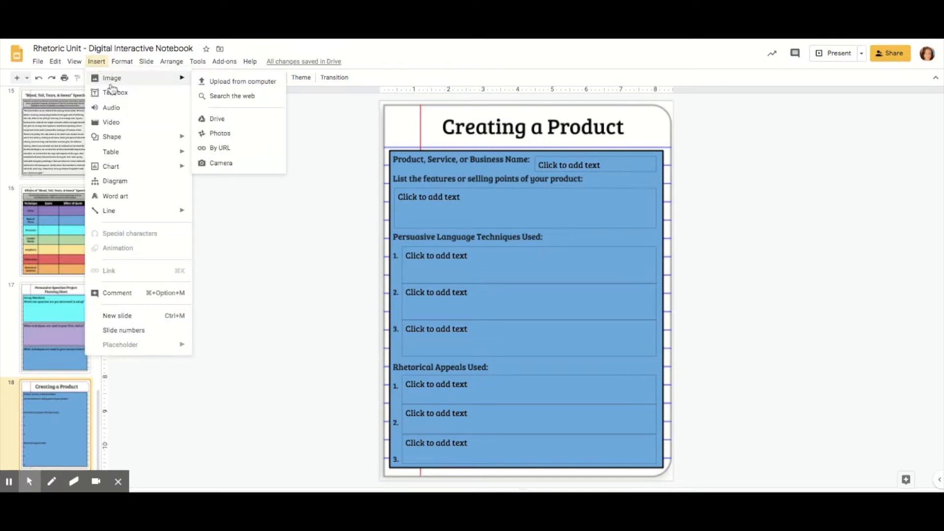
pyautogui.click(232, 95)
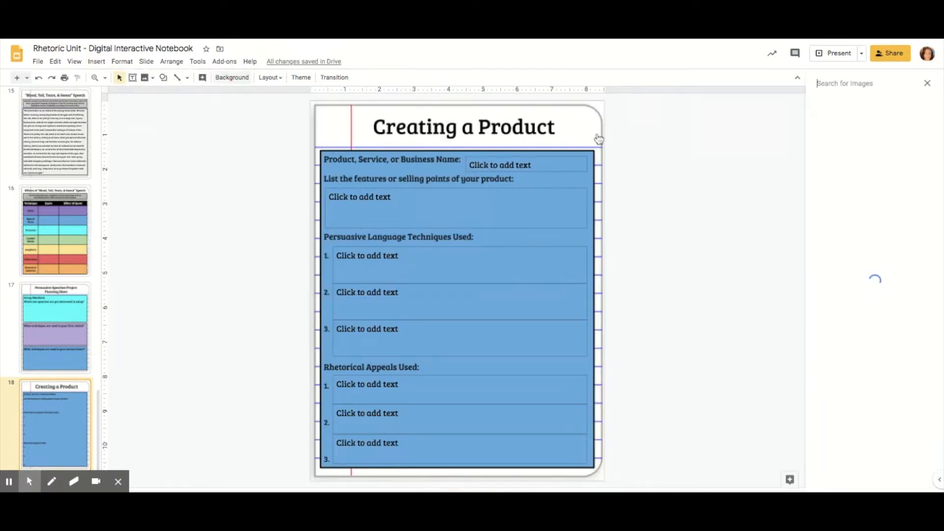
pyautogui.write('stic')
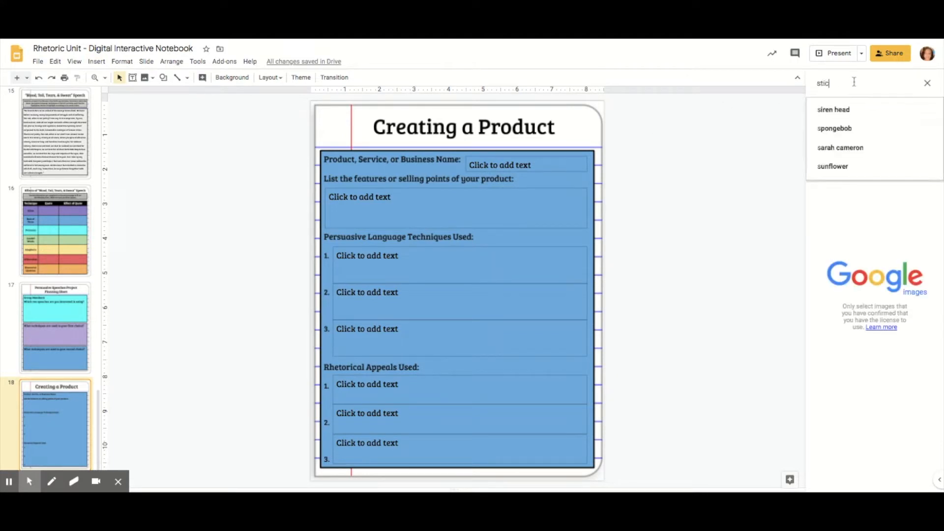
pyautogui.write('sticky note clipart')
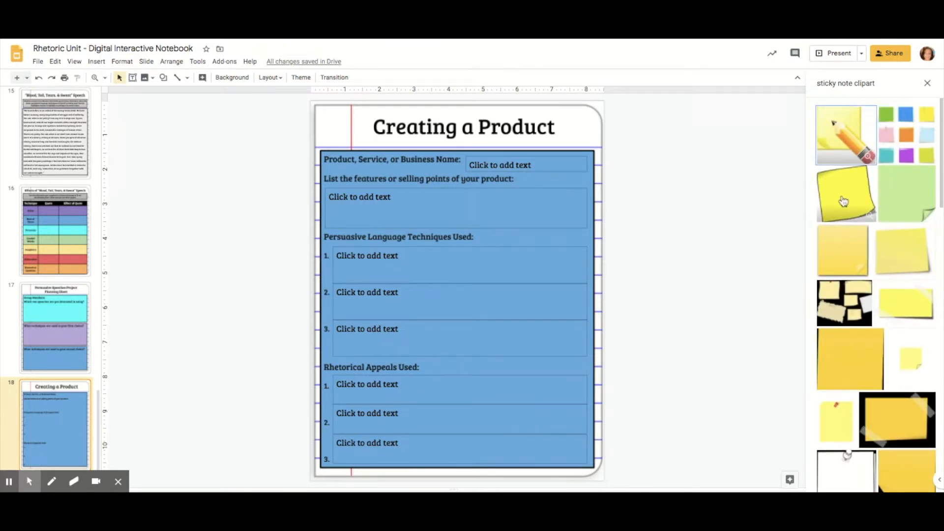
pyautogui.click(846, 194)
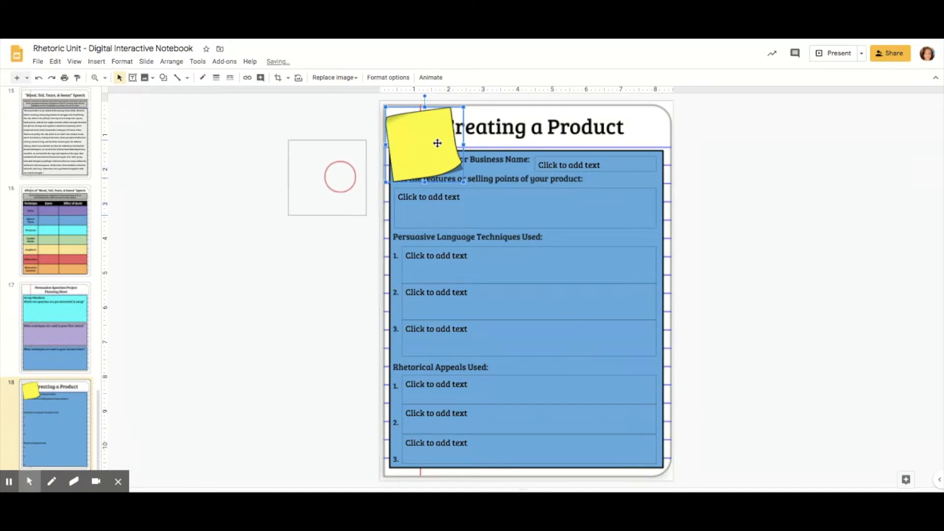
# Step: Enlarge the sticky note and move it just left of the slide, outside the page
pyautogui.moveTo(437, 143); pyautogui.dragTo(528, 246)
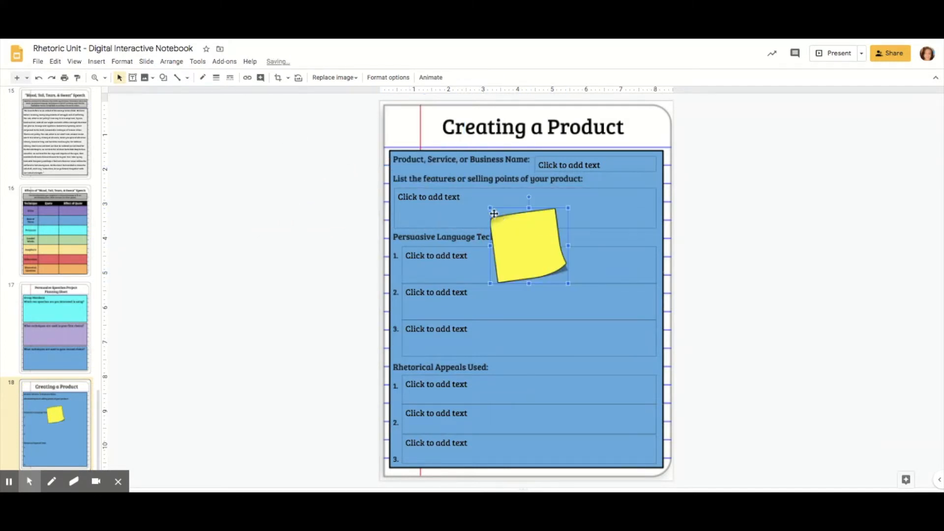
pyautogui.moveTo(529, 244); pyautogui.dragTo(474, 175)
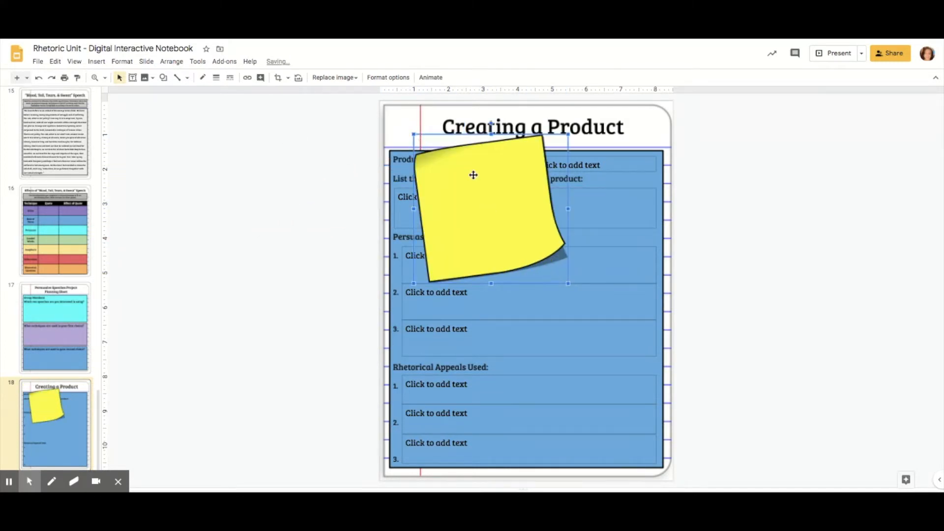
pyautogui.moveTo(473, 176); pyautogui.dragTo(538, 264)
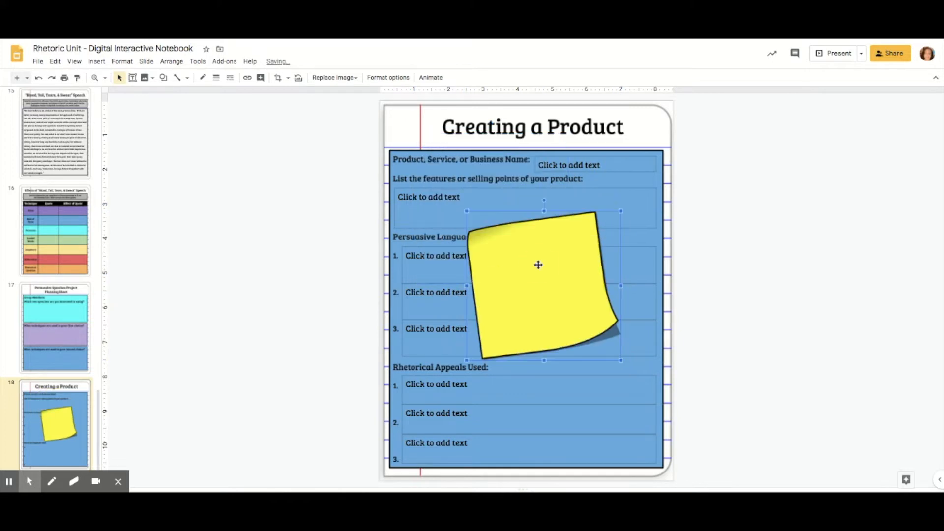
pyautogui.moveTo(538, 265); pyautogui.dragTo(516, 264)
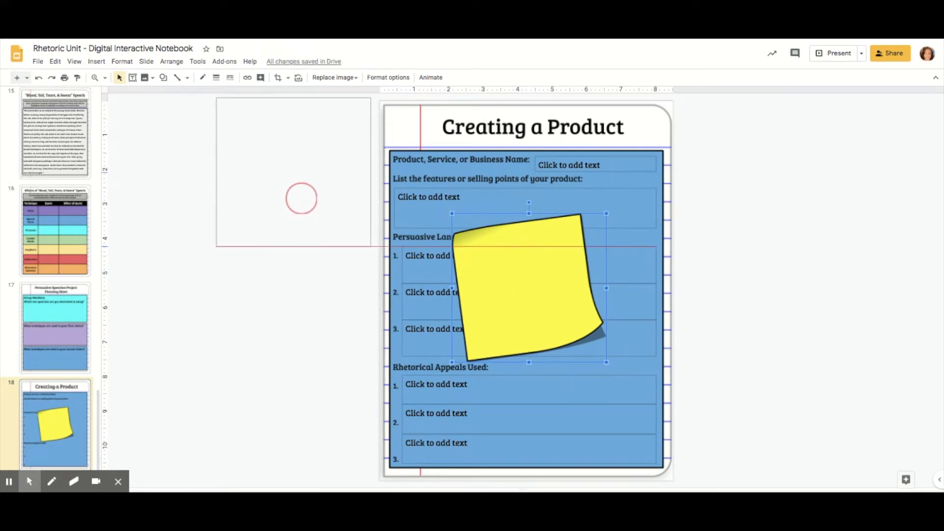
pyautogui.moveTo(529, 288); pyautogui.dragTo(294, 202)
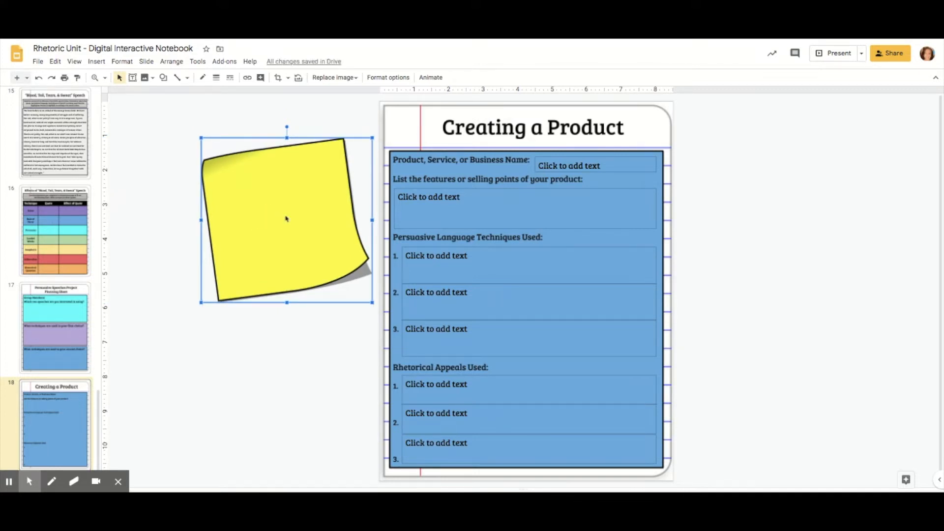
pyautogui.click(277, 77)
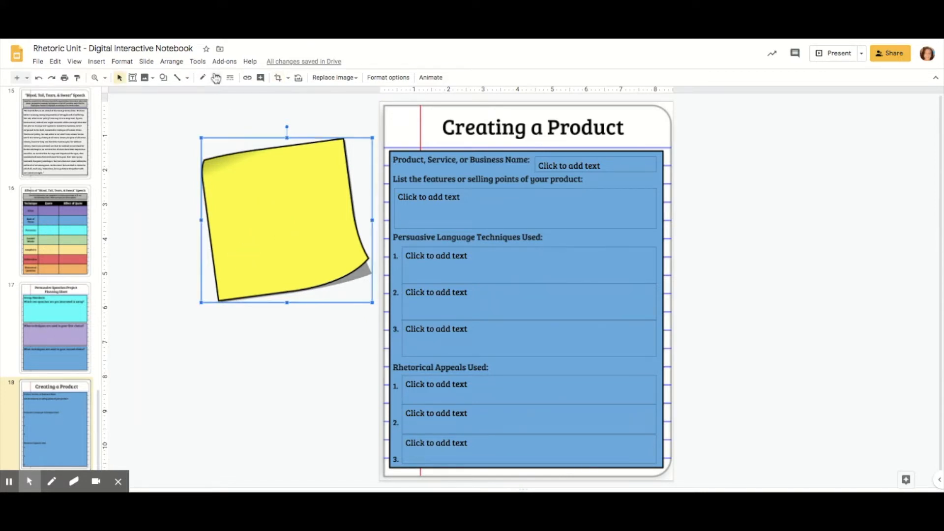
pyautogui.click(95, 61)
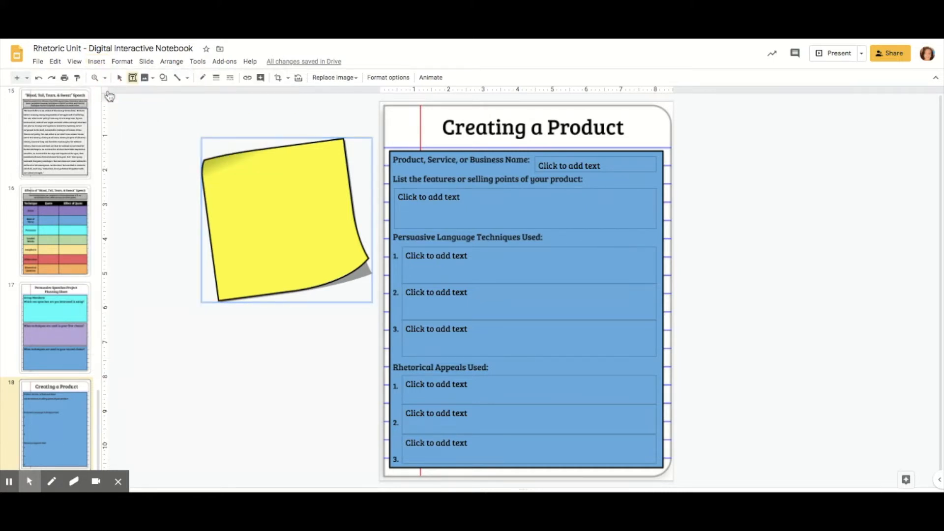
# Step: Draw a text box over the note, tilt it to match, and set its font to Bree Serif
pyautogui.moveTo(213, 170); pyautogui.dragTo(346, 259)
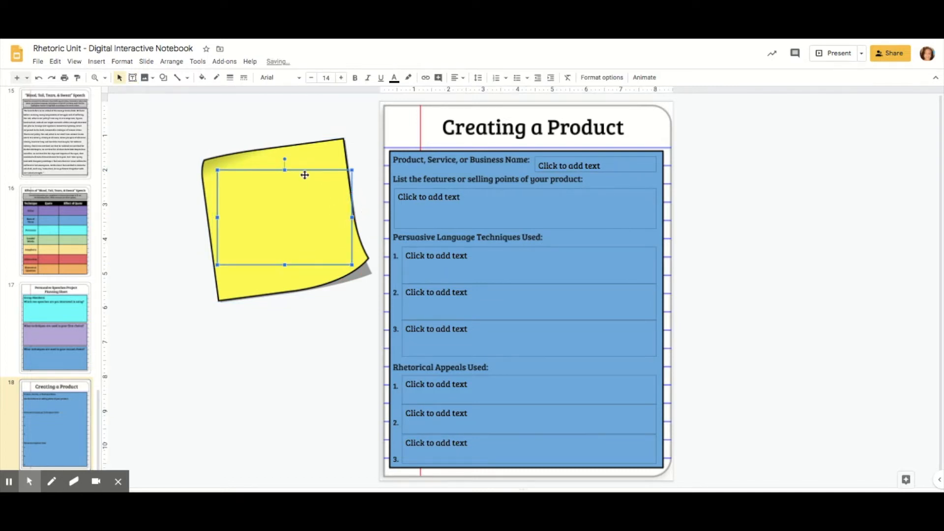
pyautogui.moveTo(284, 158); pyautogui.dragTo(286, 159)
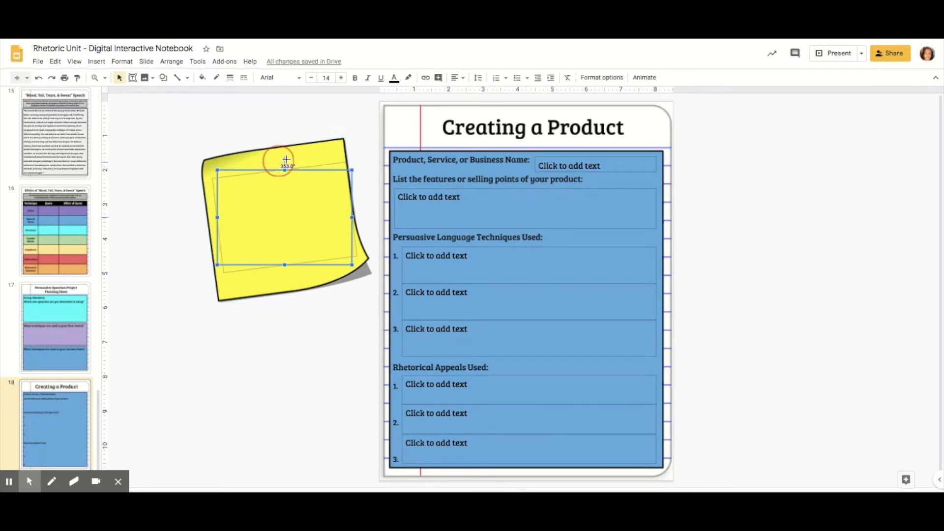
pyautogui.moveTo(286, 159); pyautogui.dragTo(313, 168)
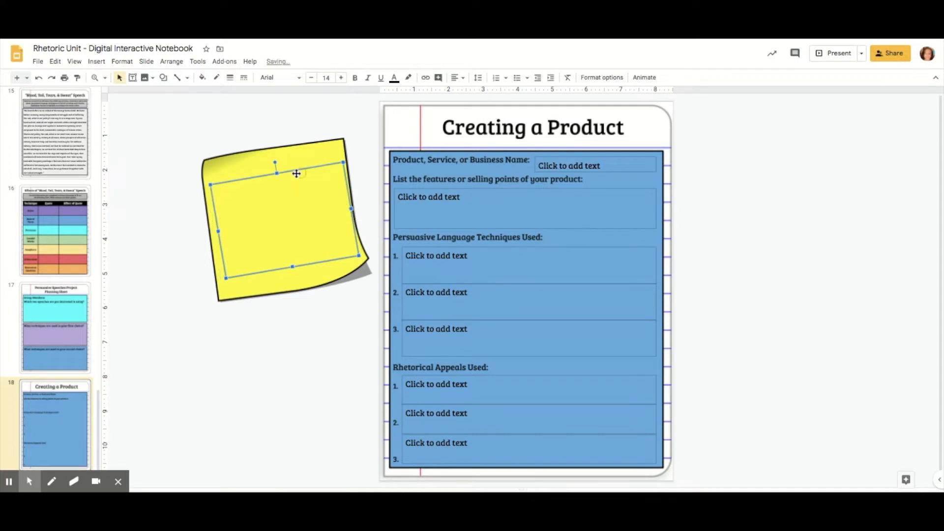
pyautogui.moveTo(252, 198)
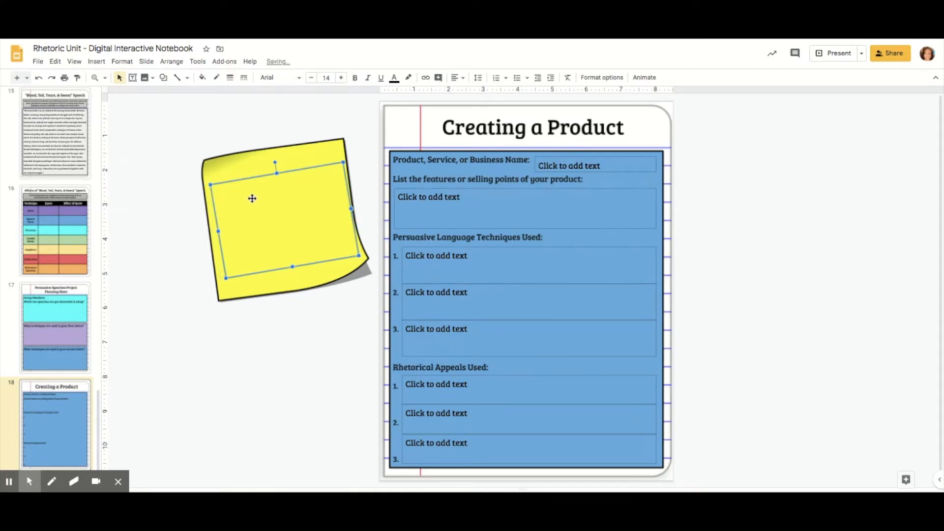
pyautogui.moveTo(311, 77)
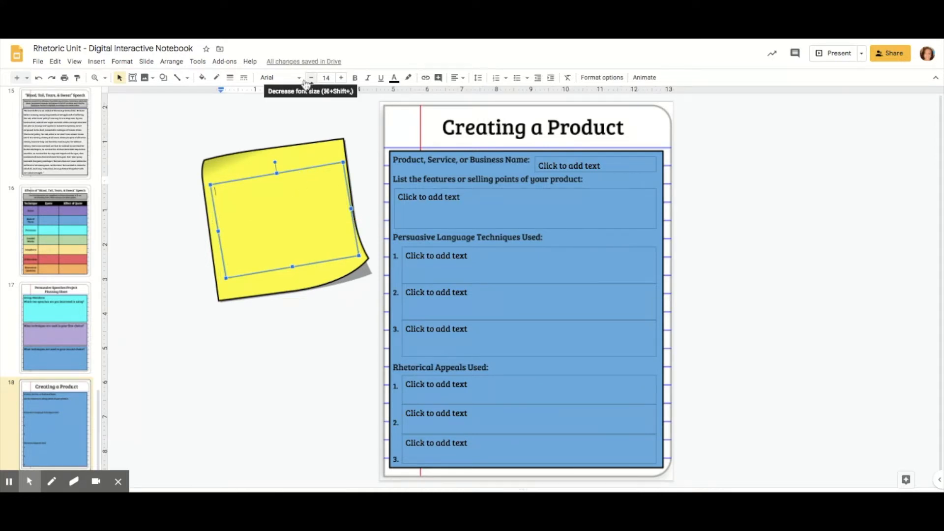
pyautogui.click(279, 76)
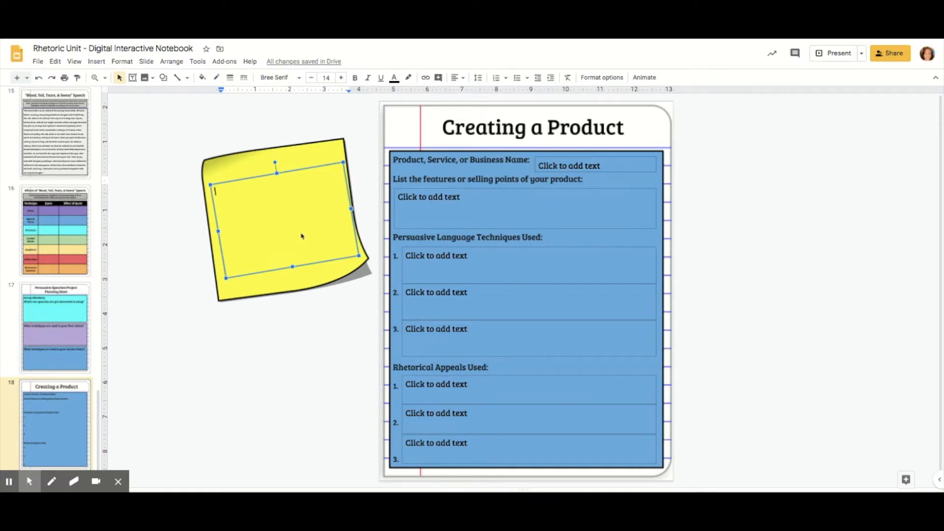
pyautogui.moveTo(393, 463)
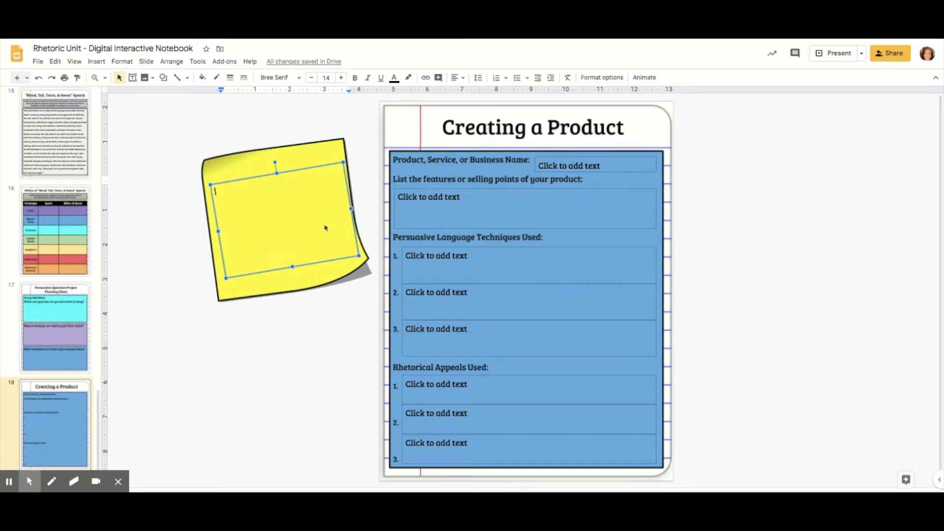
# Step: Type the reminder to use 3 persuasive language techniques and 3 rhetorical appeals in the product
pyautogui.write('Remember o')
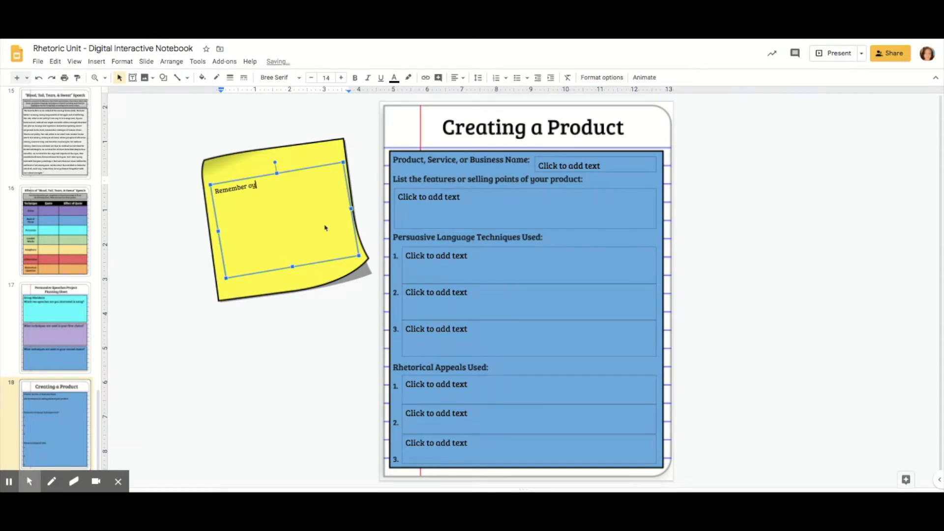
pyautogui.write('you have to use 3')
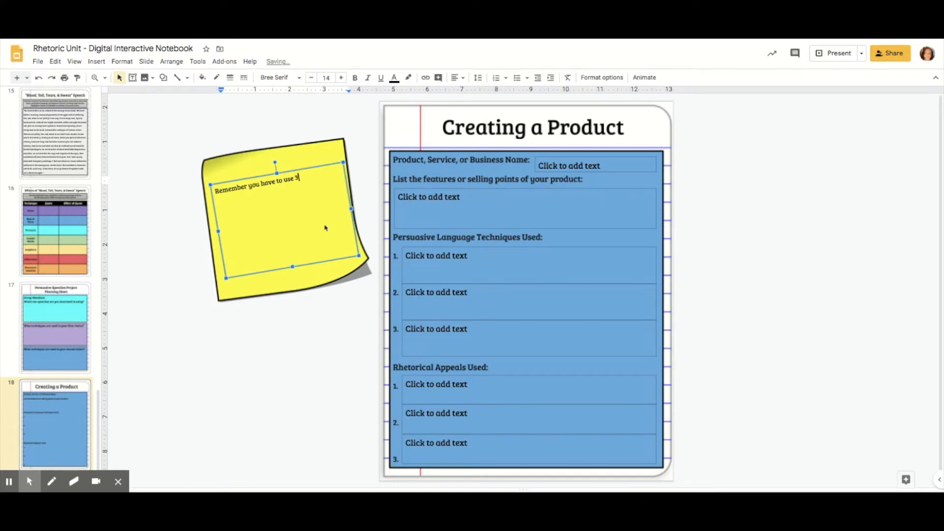
pyautogui.write('differen')
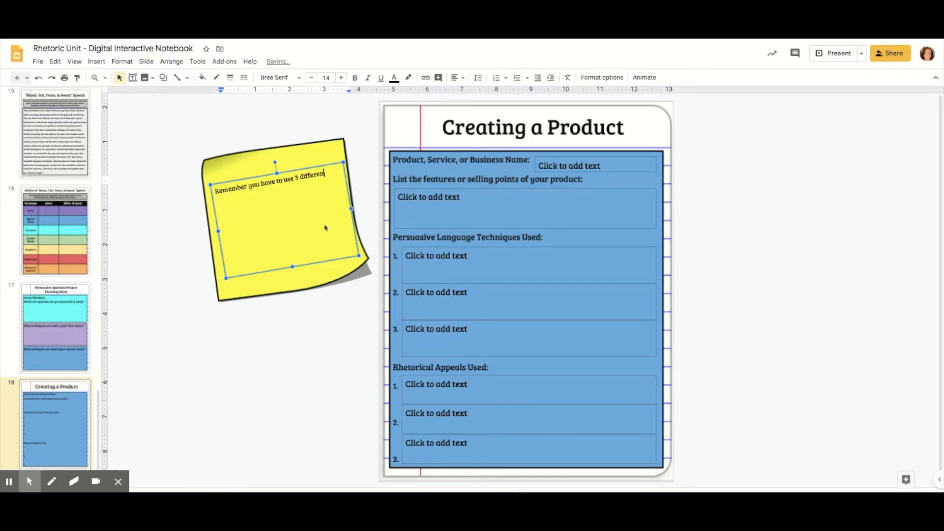
pyautogui.write('types of persusasive language techniques o')
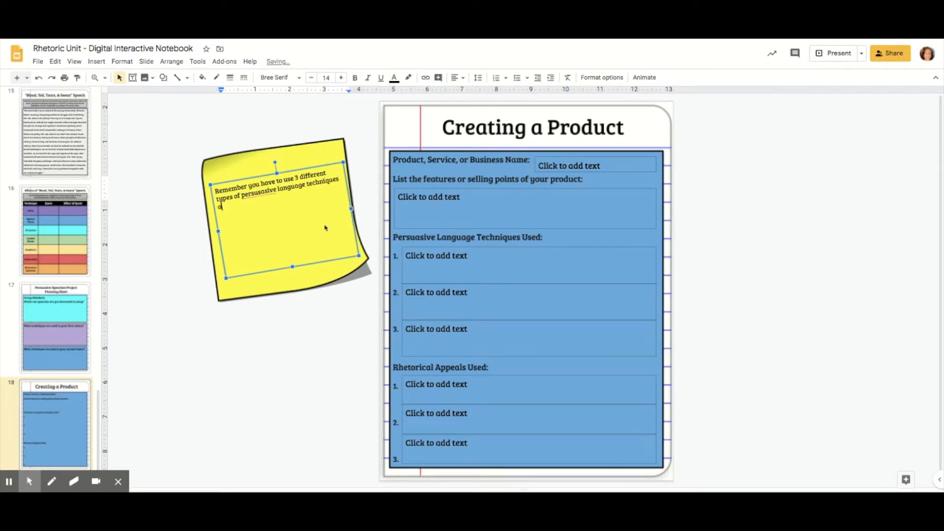
pyautogui.write('and 3 different')
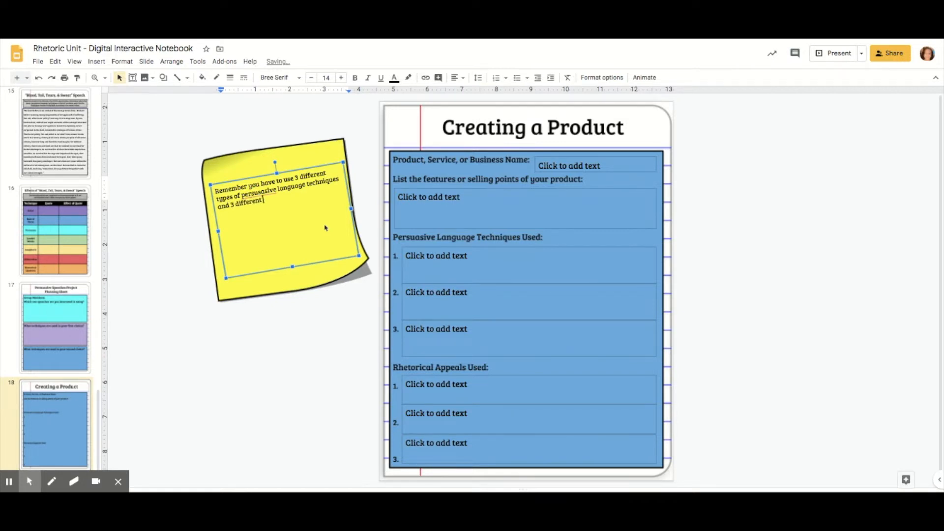
pyautogui.write('rheotrcal')
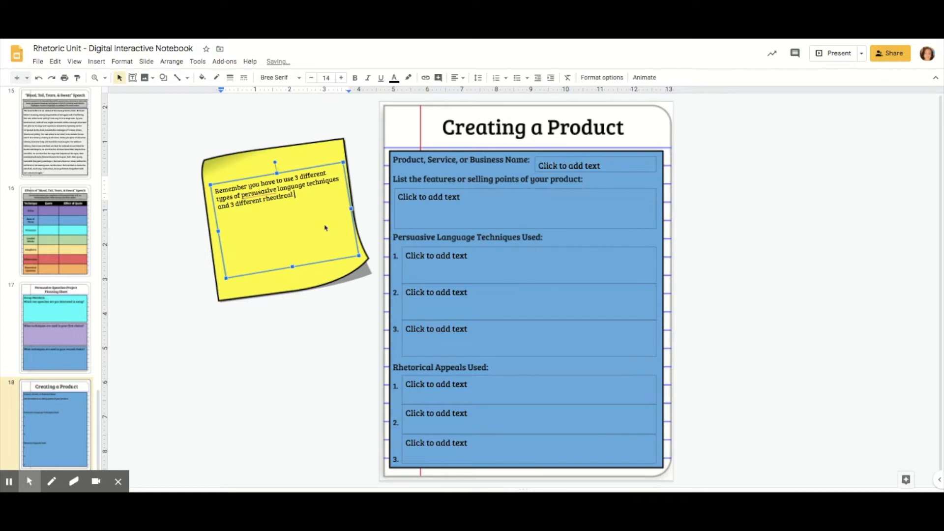
pyautogui.write('appeals in your')
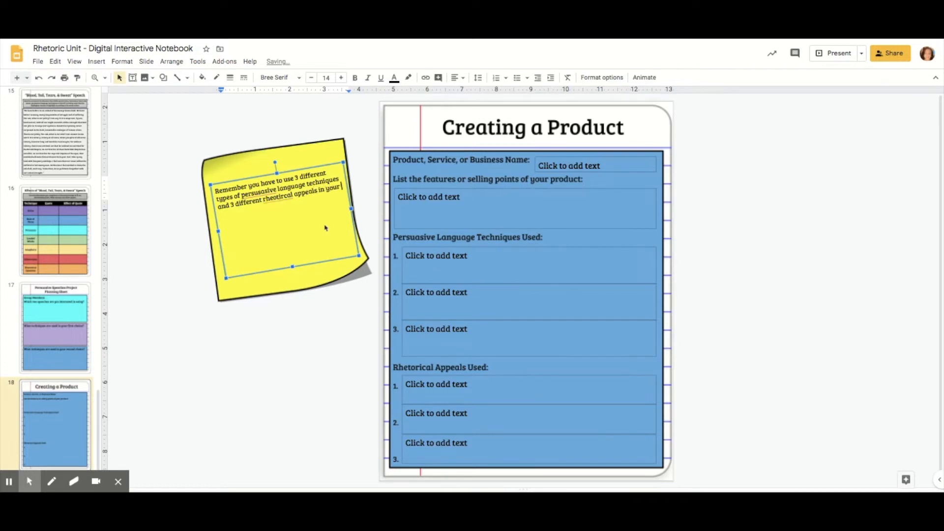
pyautogui.write("product's advertisement.")
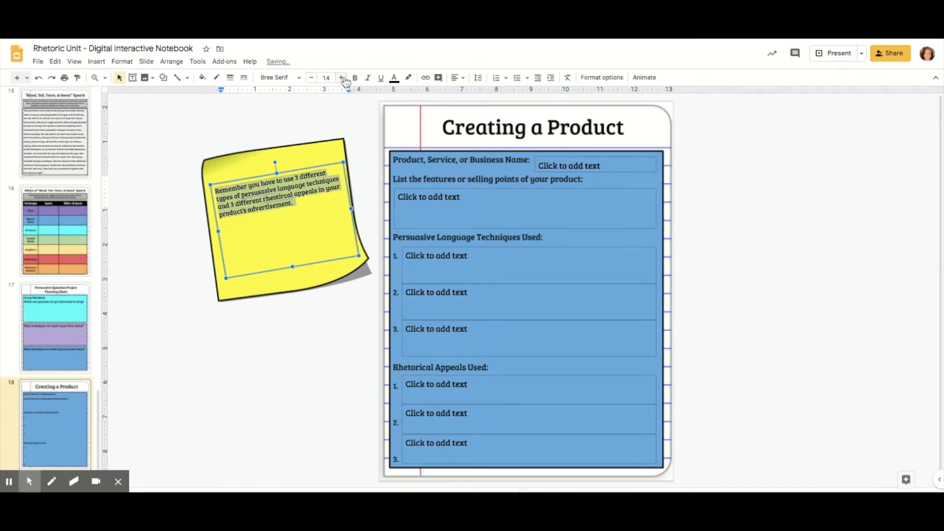
# Step: Raise the reminder text to size 24, correct 'rhetorical', and centre it on the note
pyautogui.click(341, 77)
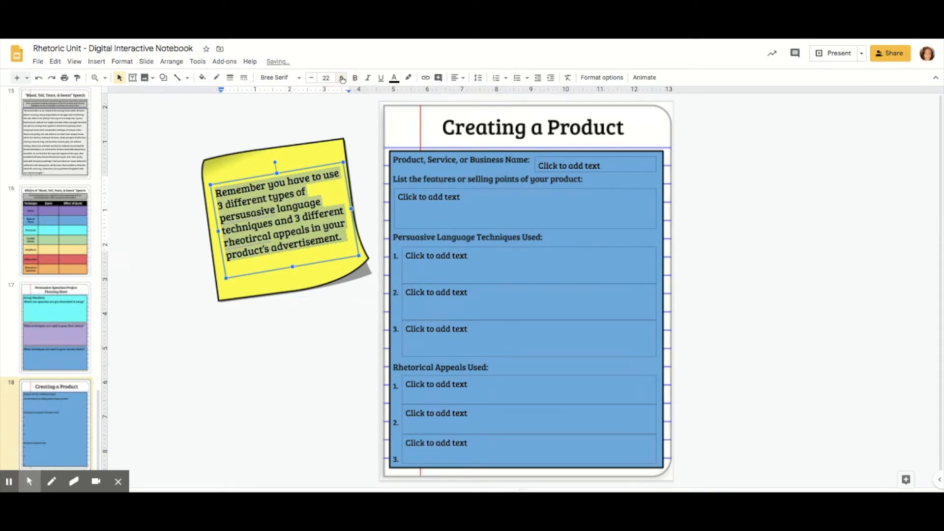
pyautogui.click(341, 77)
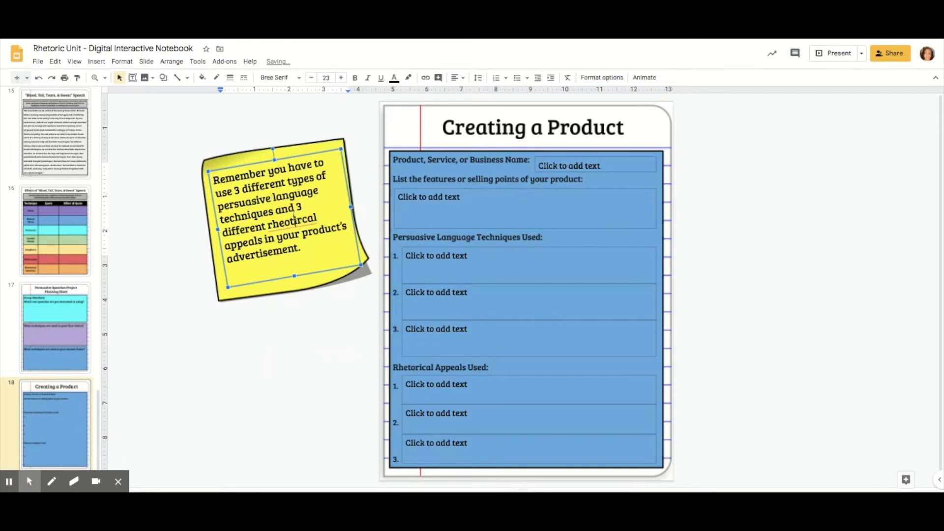
pyautogui.rightClick(290, 220)
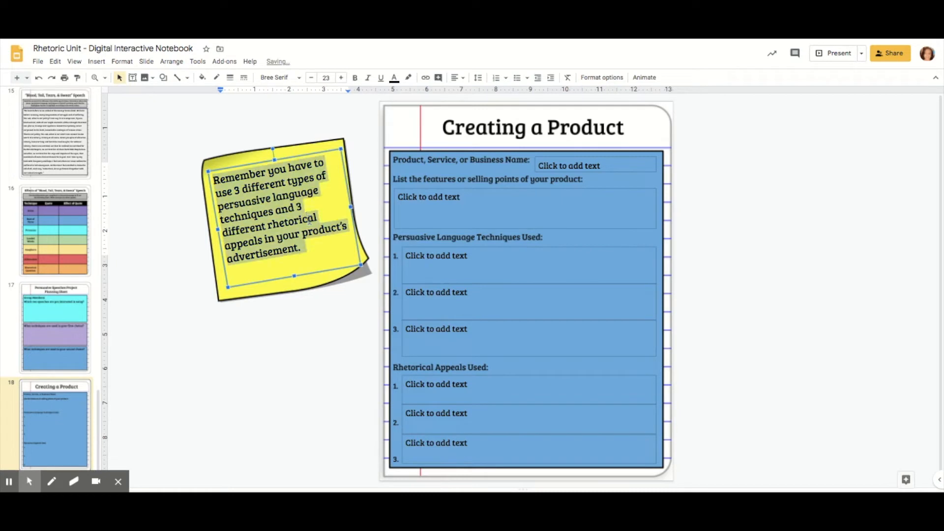
pyautogui.click(341, 78)
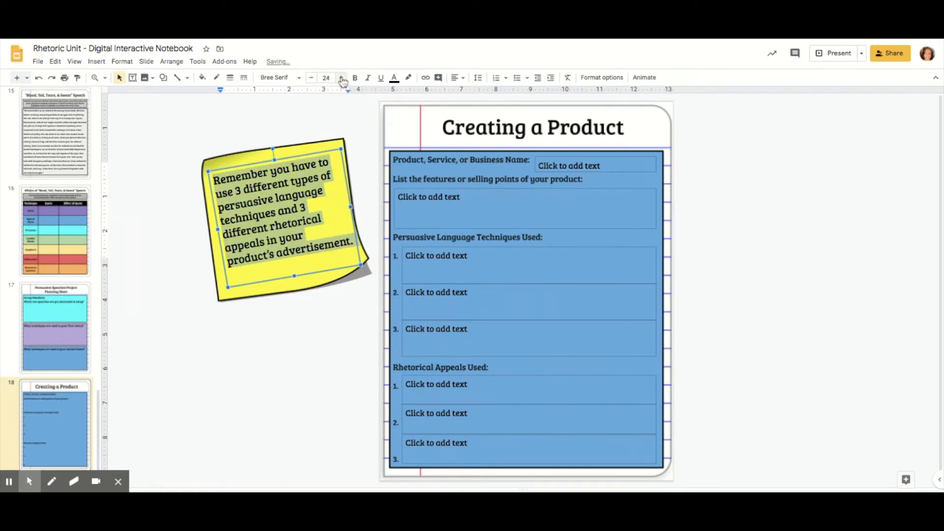
pyautogui.moveTo(439, 100)
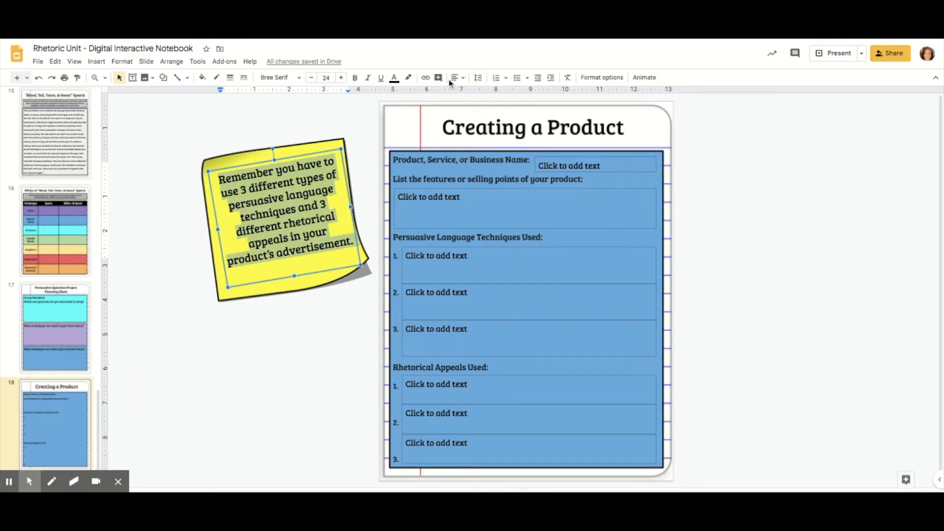
pyautogui.click(456, 76)
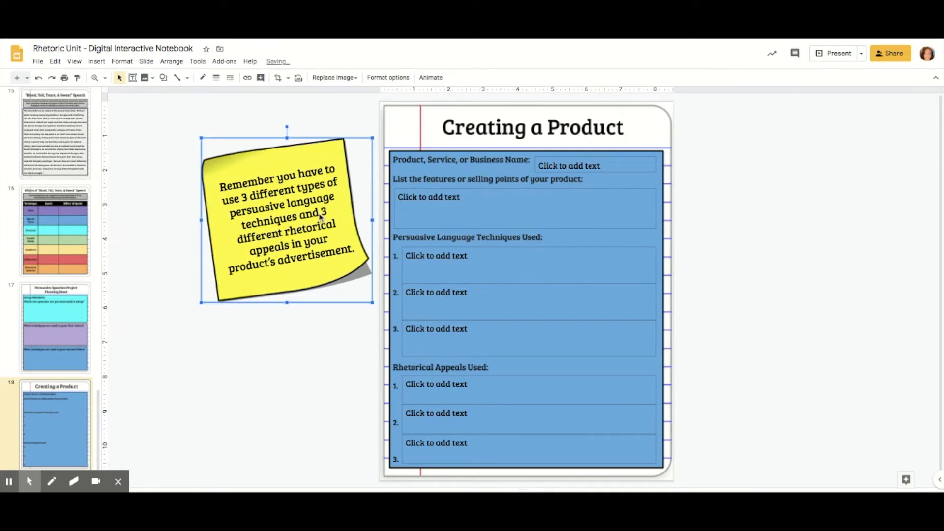
pyautogui.doubleClick(287, 216)
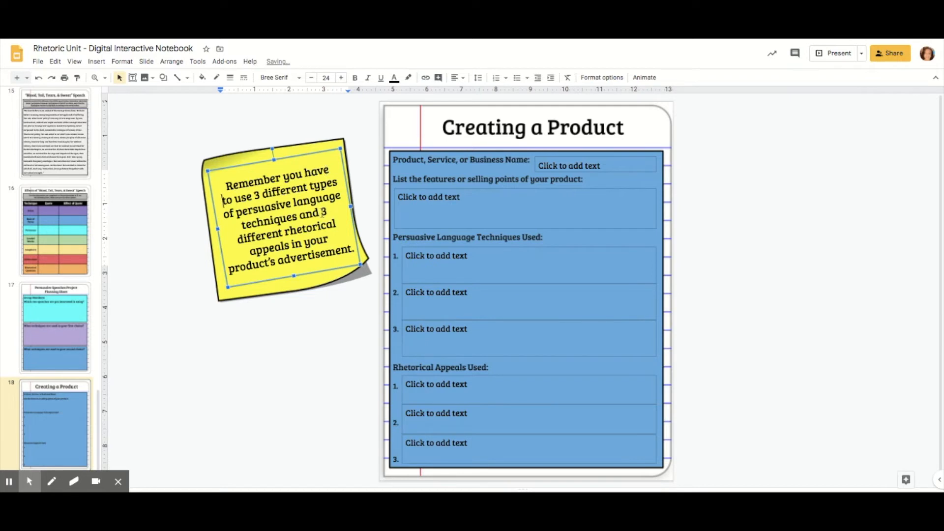
pyautogui.moveTo(362, 244)
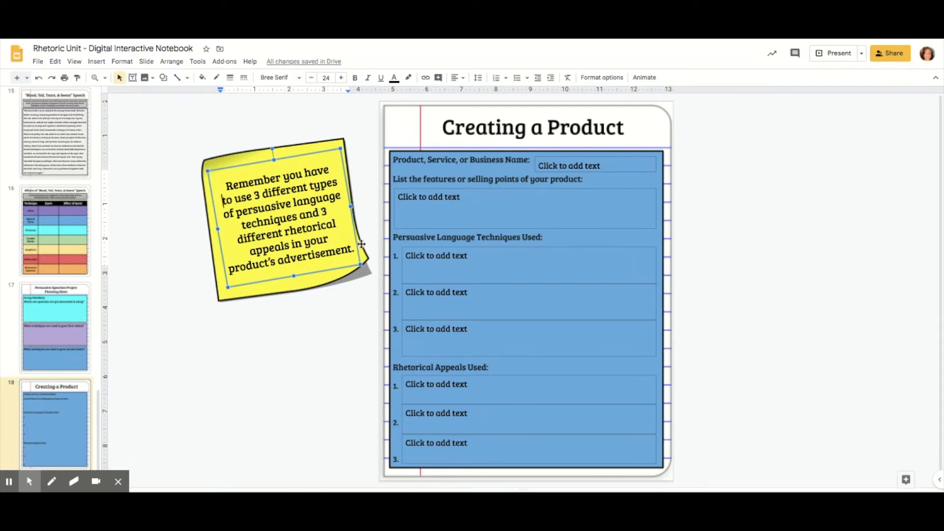
pyautogui.moveTo(309, 213)
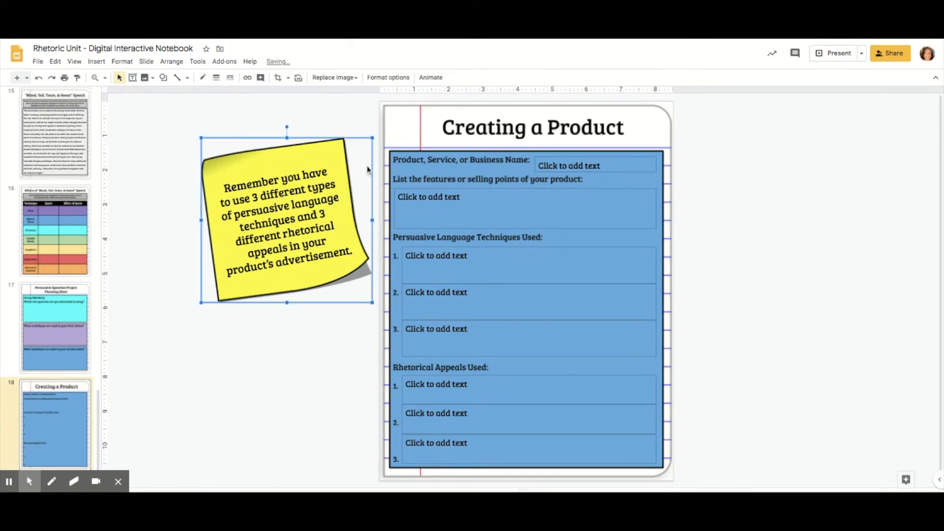
# Step: Select the note image with its text, shrink them, and place them beside the slide's upper left
pyautogui.click(354, 119)
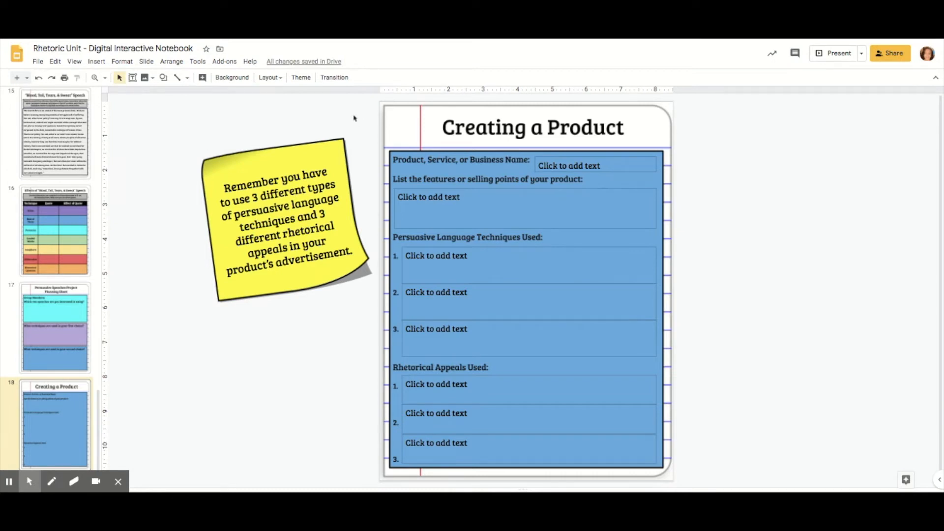
pyautogui.click(278, 217)
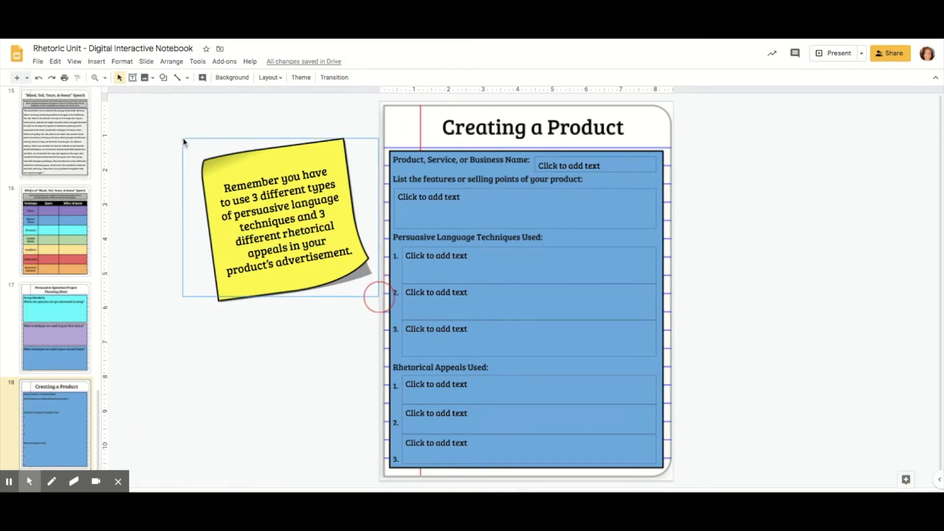
pyautogui.click(289, 216)
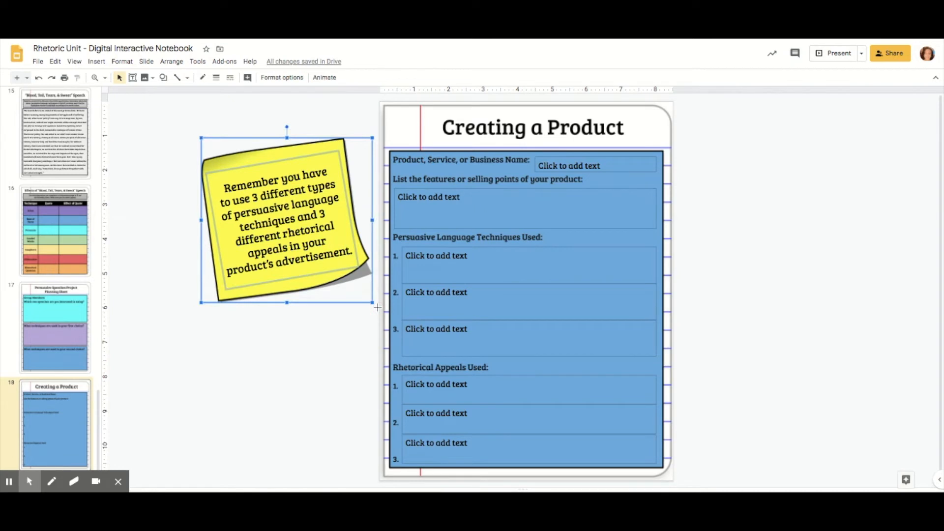
pyautogui.moveTo(360, 139)
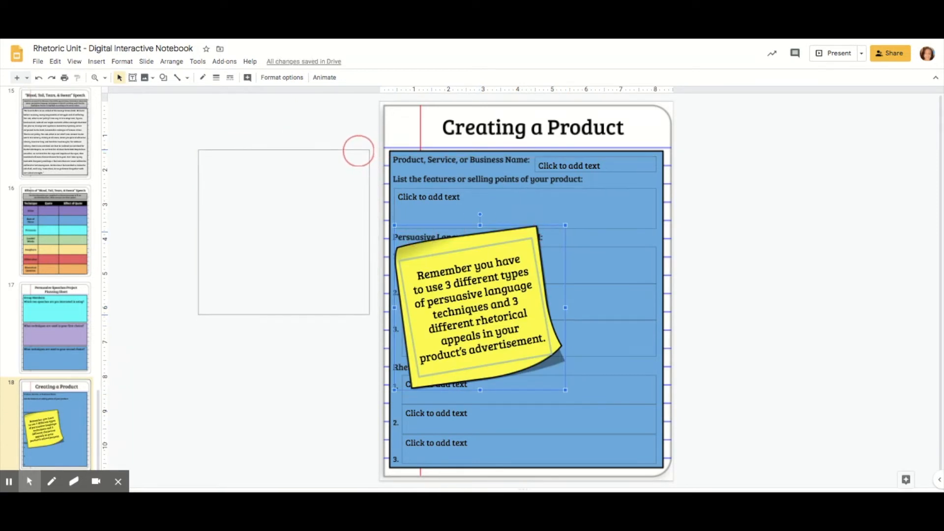
pyautogui.moveTo(482, 301); pyautogui.dragTo(284, 226)
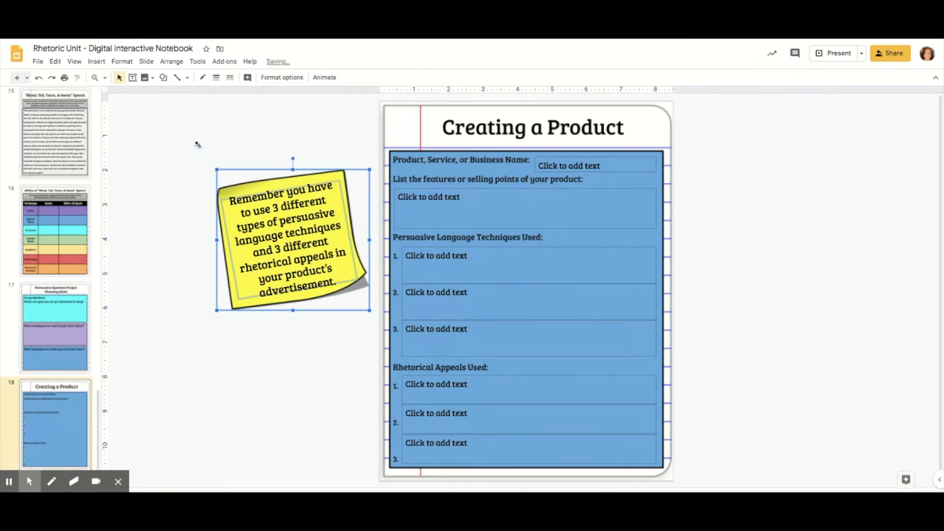
pyautogui.moveTo(232, 140)
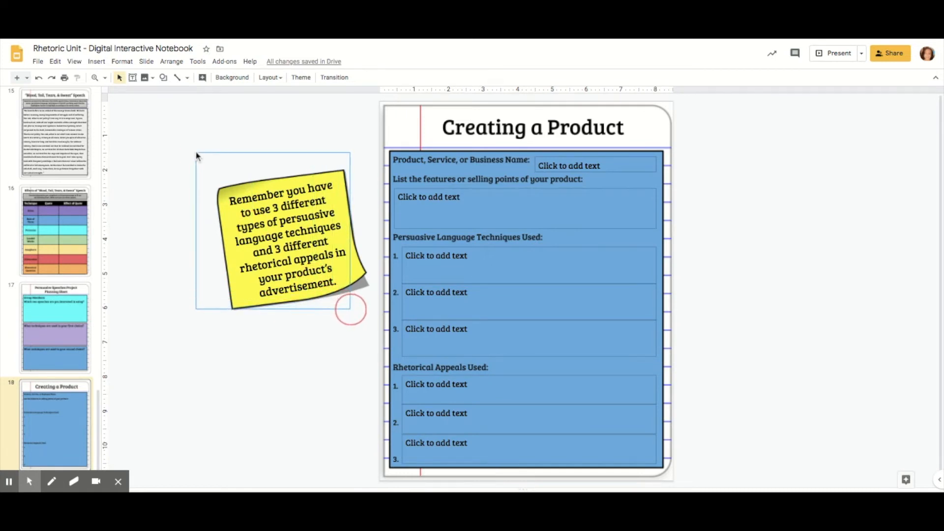
pyautogui.click(292, 241)
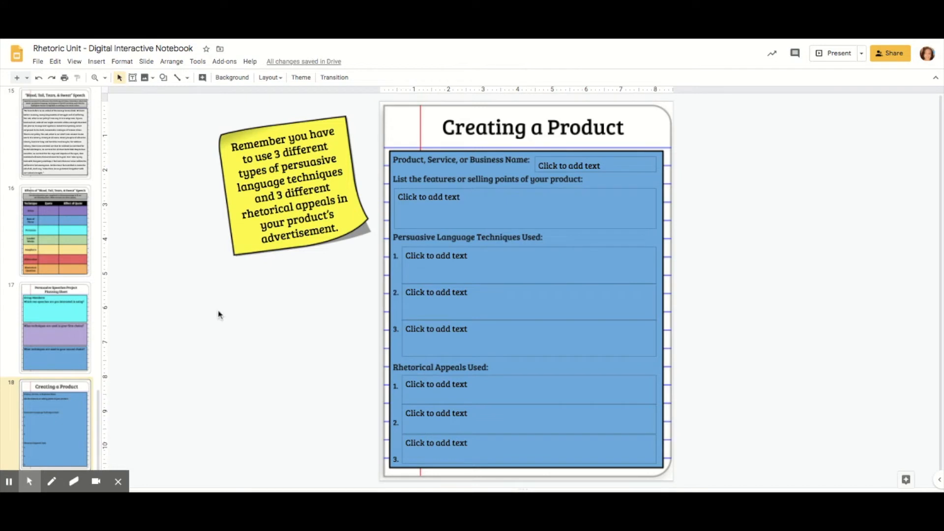
pyautogui.moveTo(385, 301)
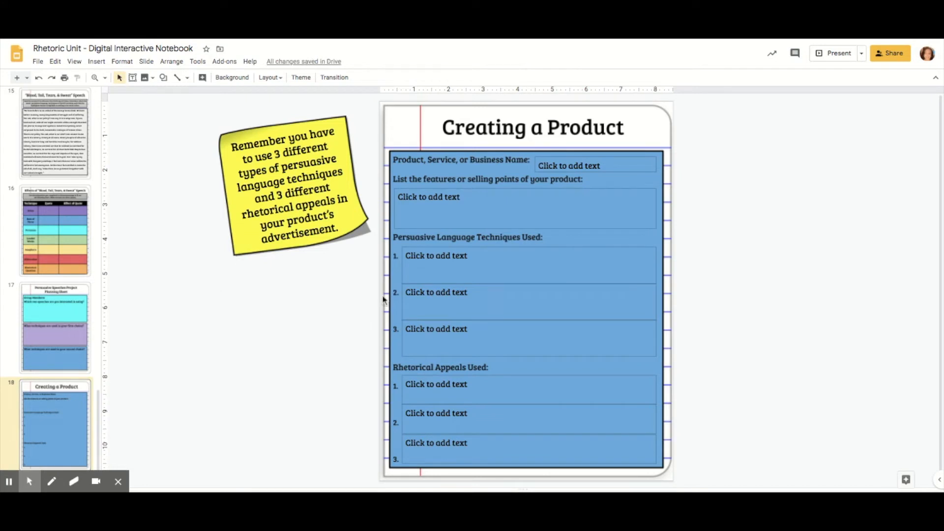
pyautogui.moveTo(428, 246)
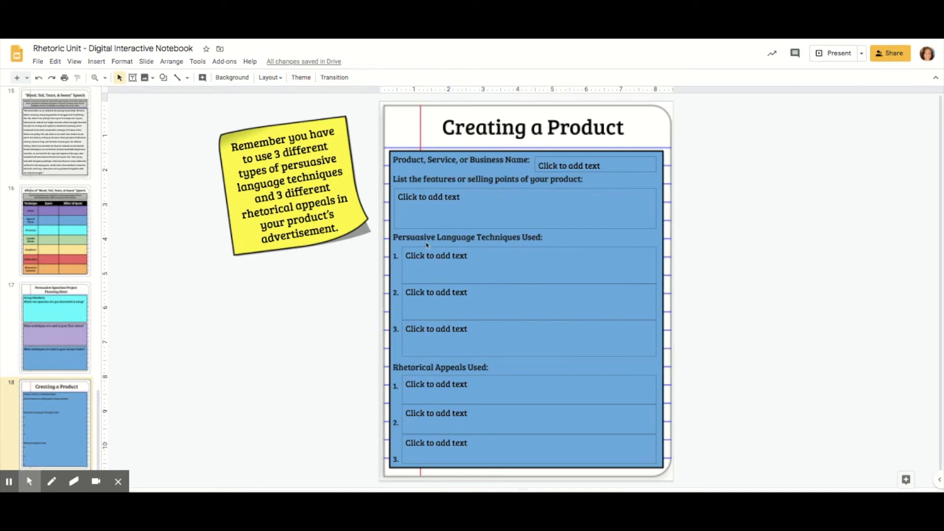
pyautogui.moveTo(424, 371)
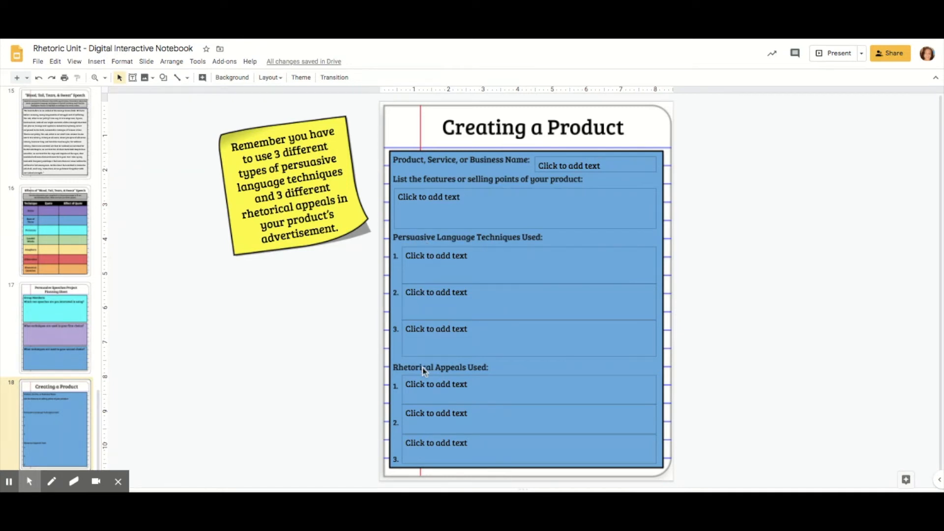
pyautogui.moveTo(347, 277)
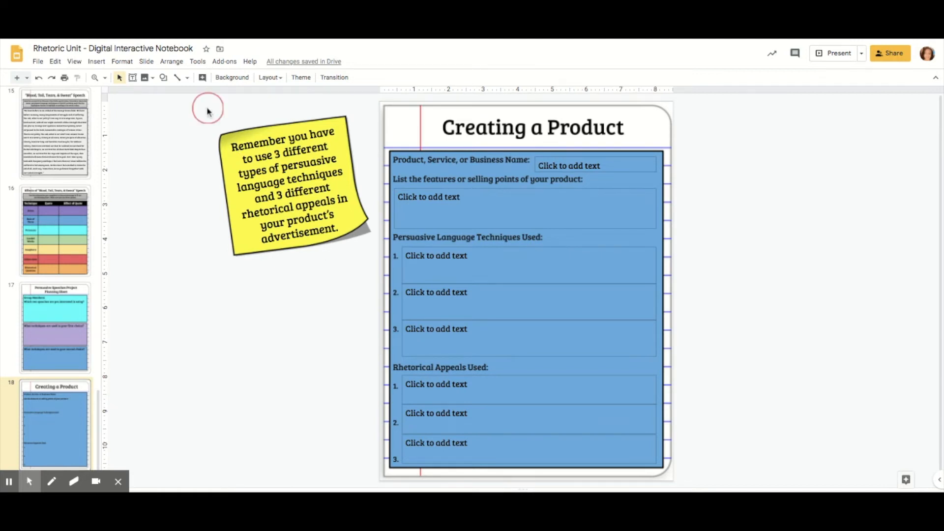
# Step: Copy the note with its text and place the duplicate to the right of the slide
pyautogui.moveTo(208, 110); pyautogui.dragTo(374, 268)
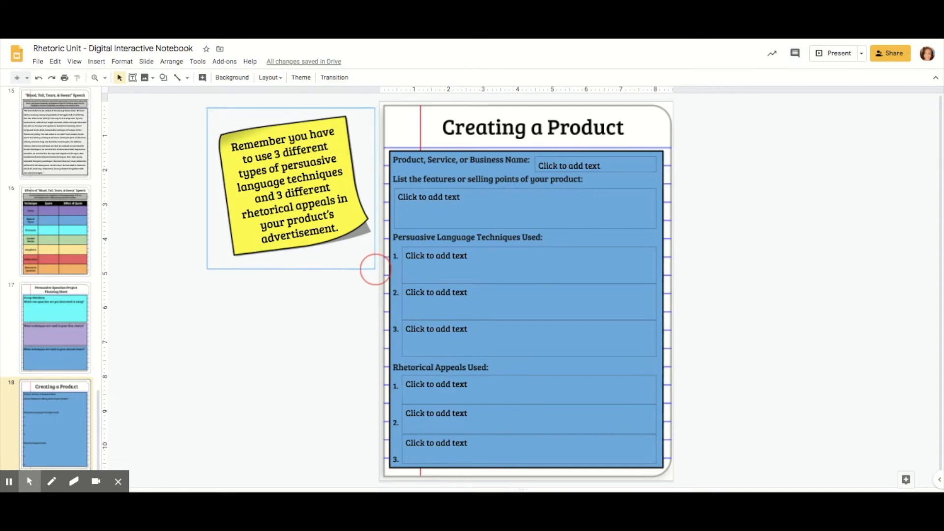
pyautogui.click(294, 187)
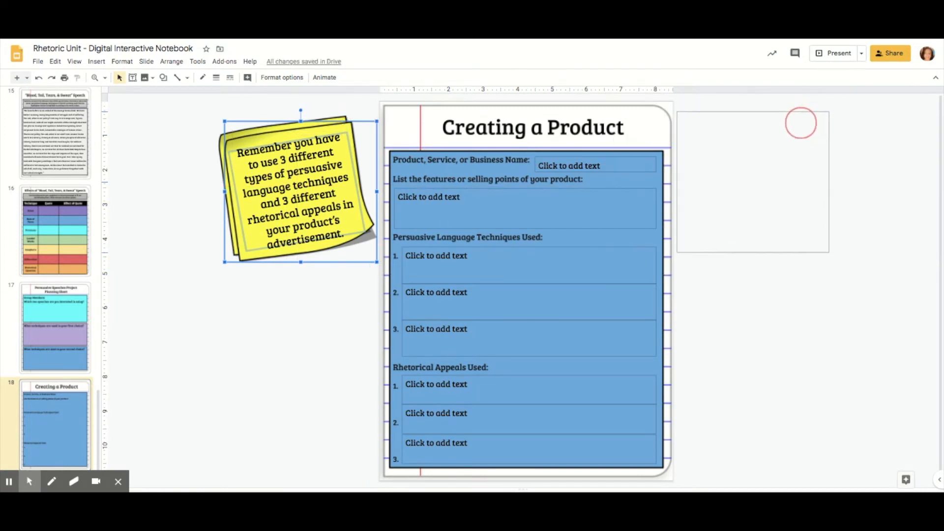
pyautogui.moveTo(301, 190); pyautogui.dragTo(756, 187)
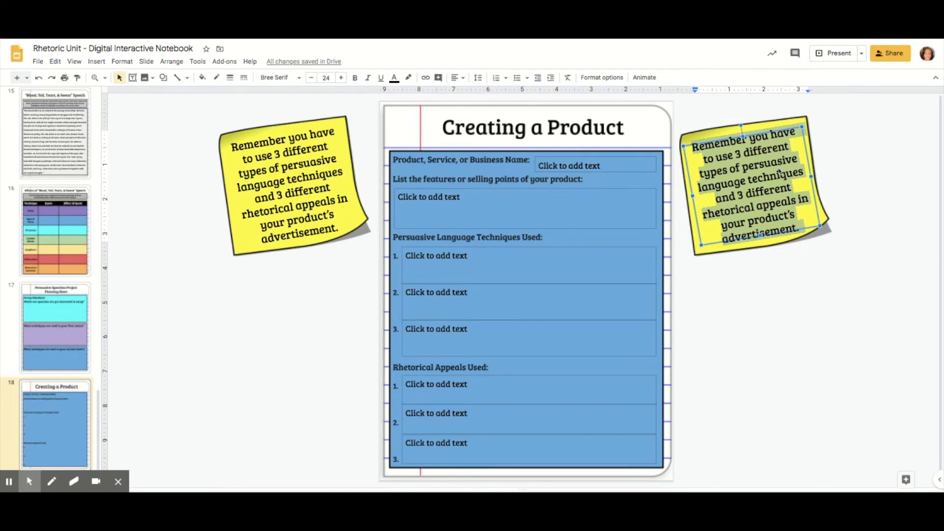
# Step: Rewrite the second note as 'Go to these pages in your notebook…' with Page 3, 11, 12, 13 listed
pyautogui.write('Go to e')
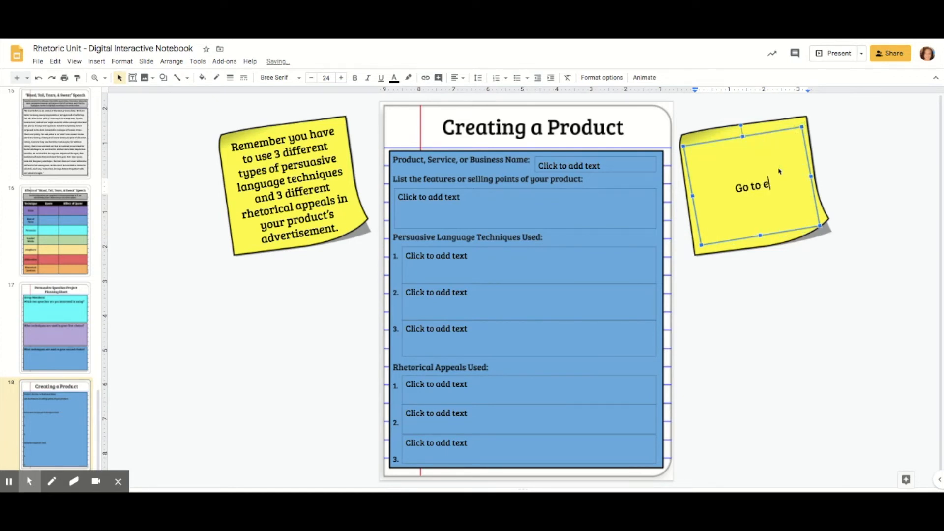
pyautogui.write('these pages in your notebook for hlep with rhetorical appeals')
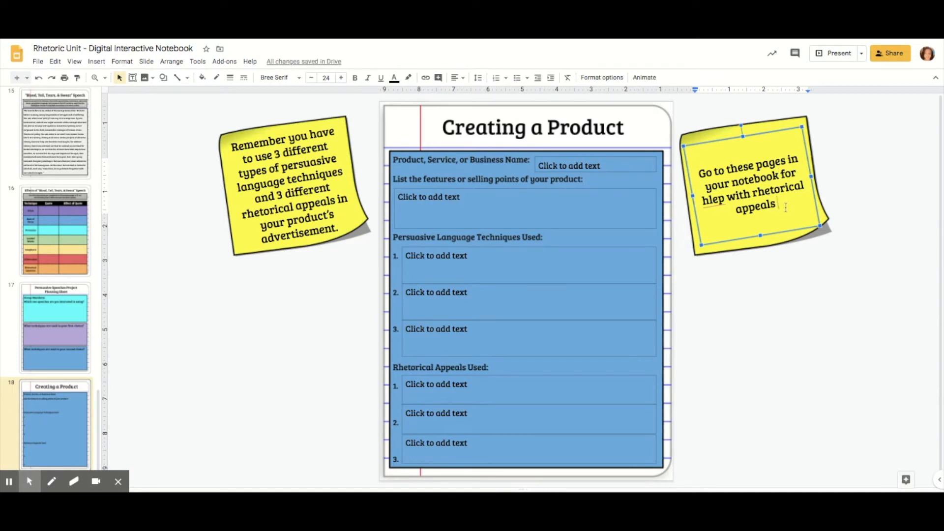
pyautogui.doubleClick(754, 193)
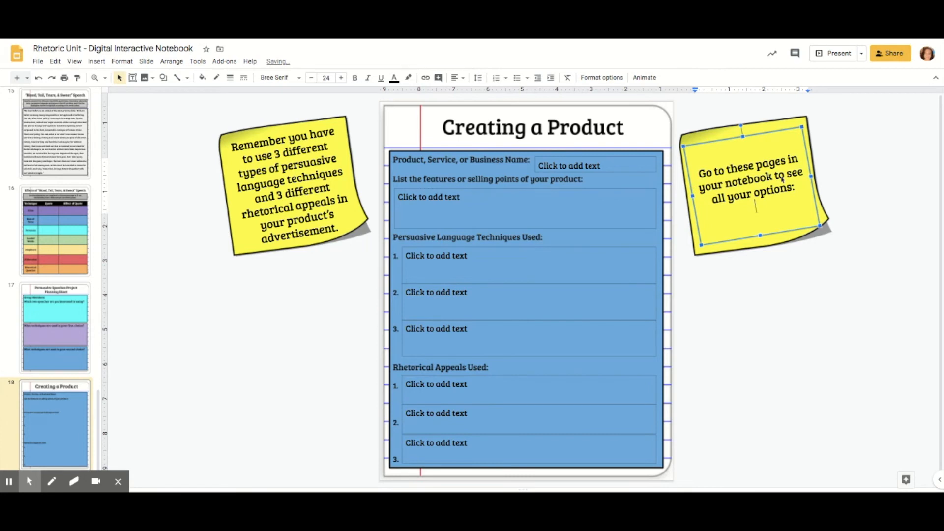
pyautogui.write('Page')
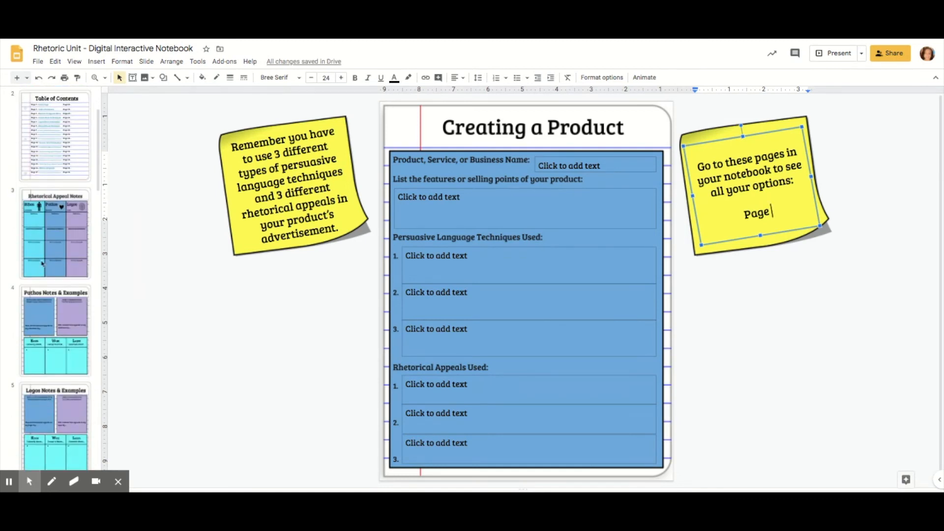
pyautogui.write('3')
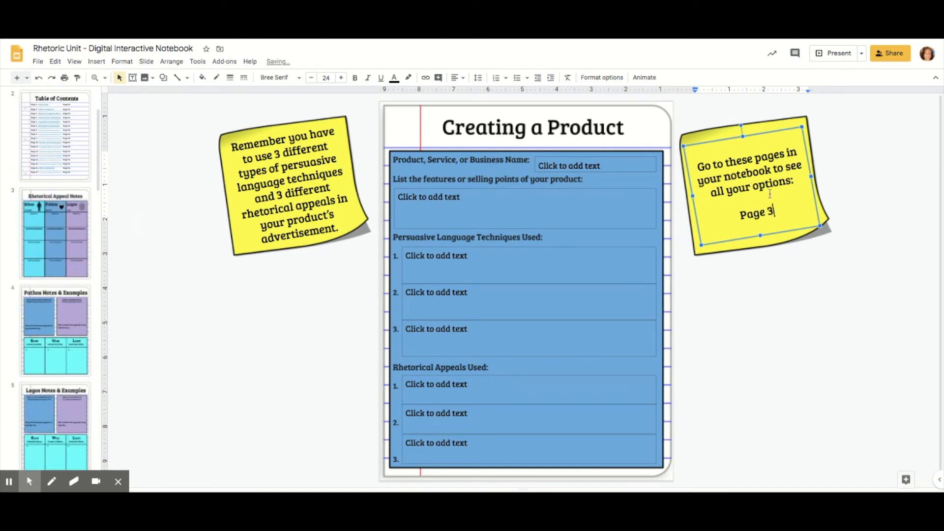
pyautogui.scroll(-3)
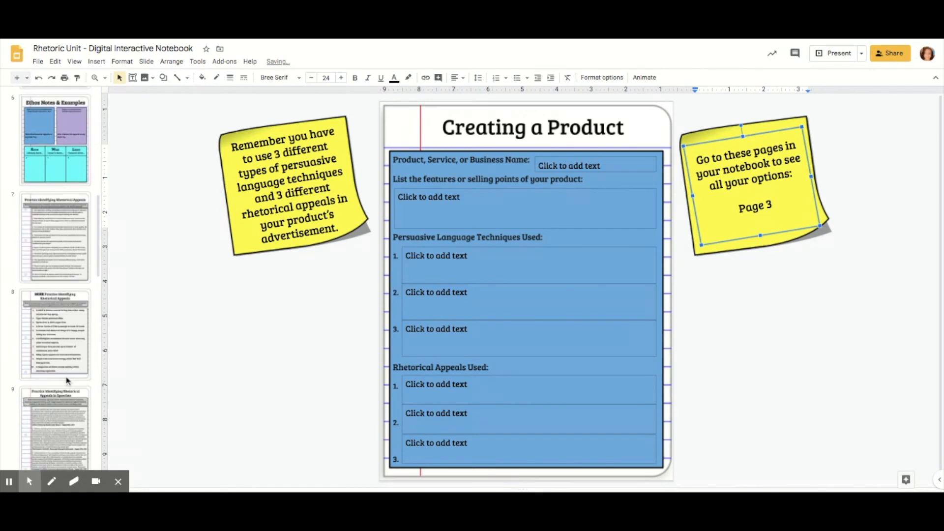
pyautogui.scroll(-3)
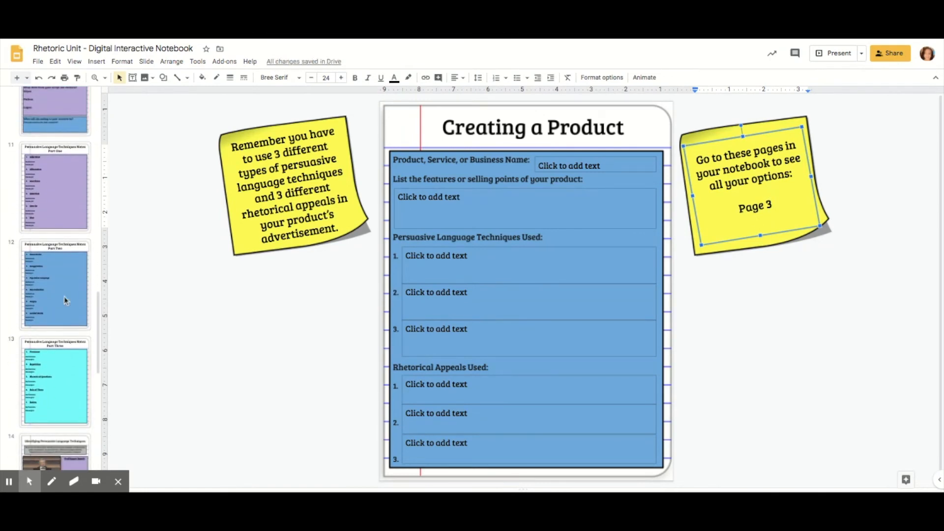
pyautogui.write('Page 12')
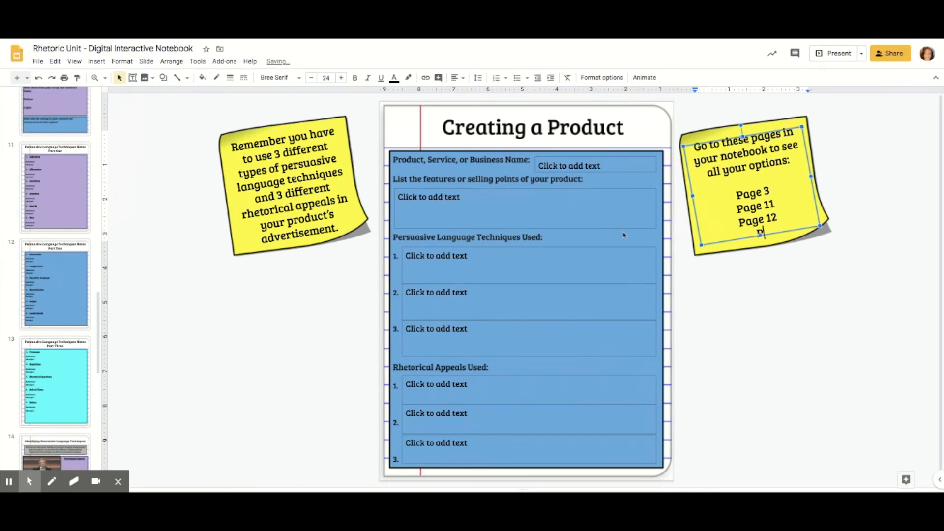
pyautogui.write('Page 13')
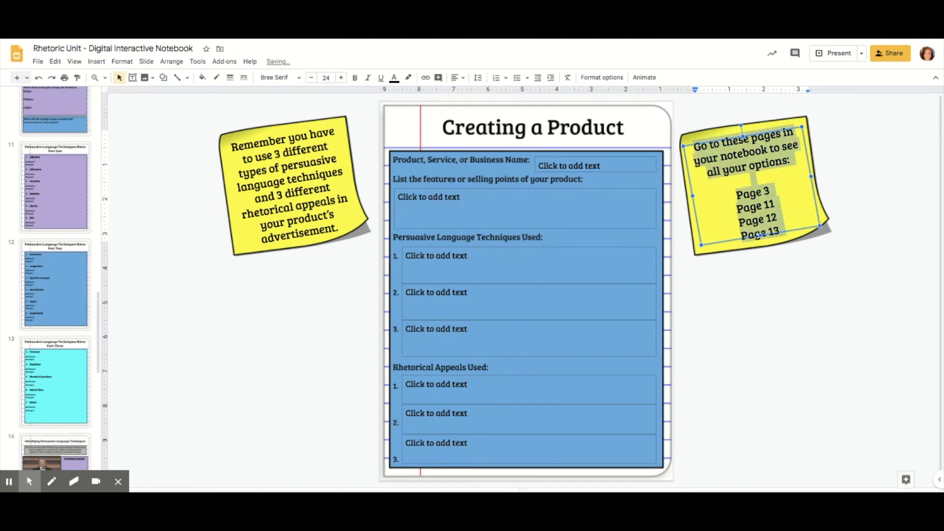
pyautogui.click(742, 132)
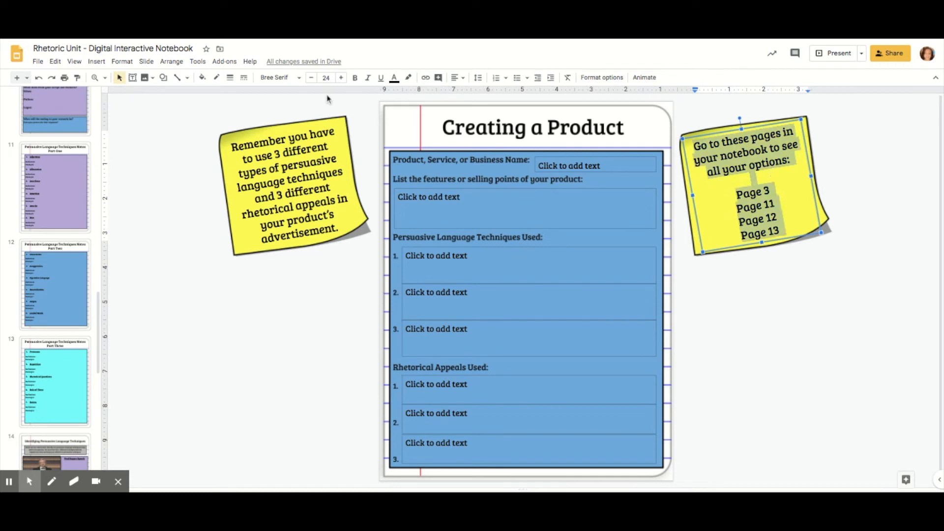
# Step: Reduce the second note's text from 24 to 21 so the page list fits
pyautogui.click(311, 77)
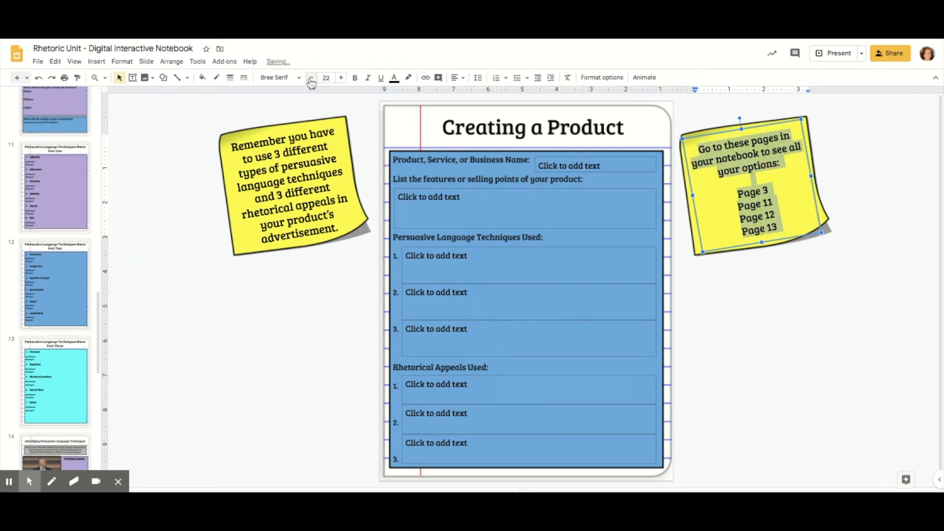
pyautogui.click(311, 77)
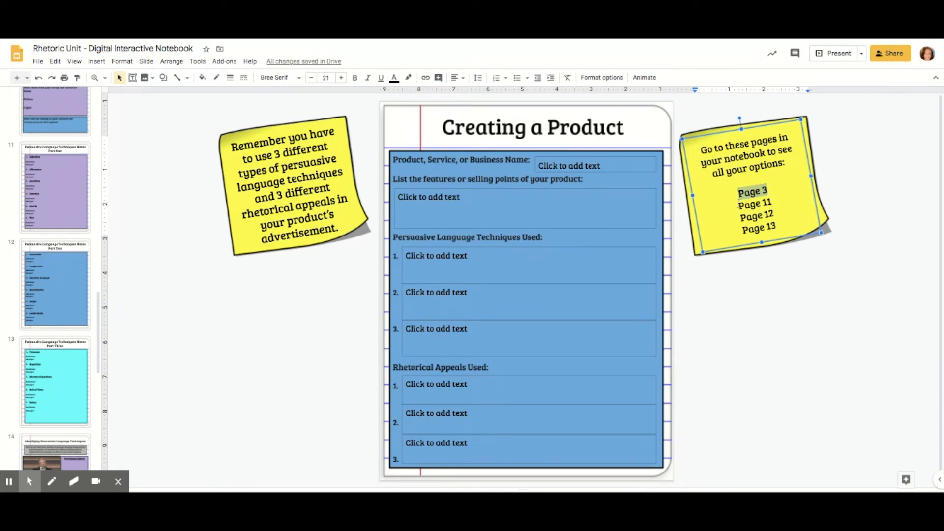
pyautogui.moveTo(425, 76)
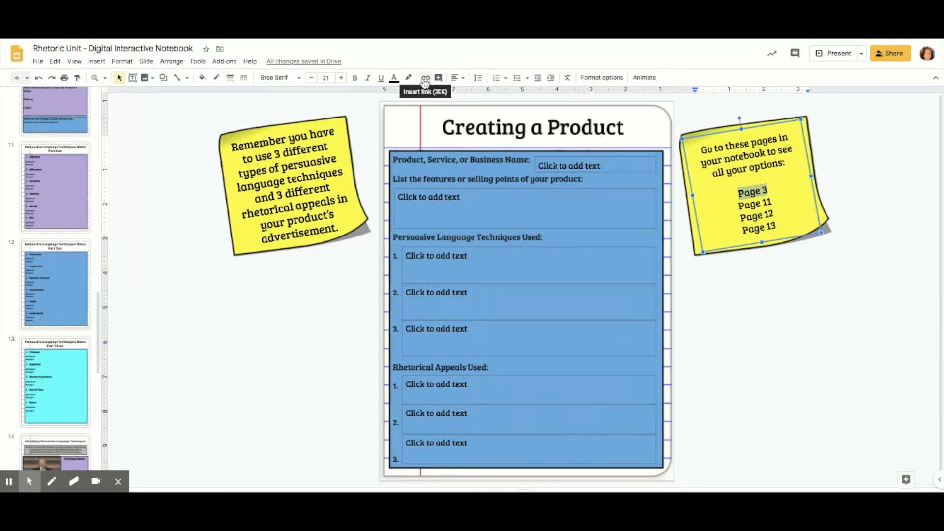
# Step: Link Page 3, 11, 12 and 13 to their matching slides in this presentation
pyautogui.click(425, 77)
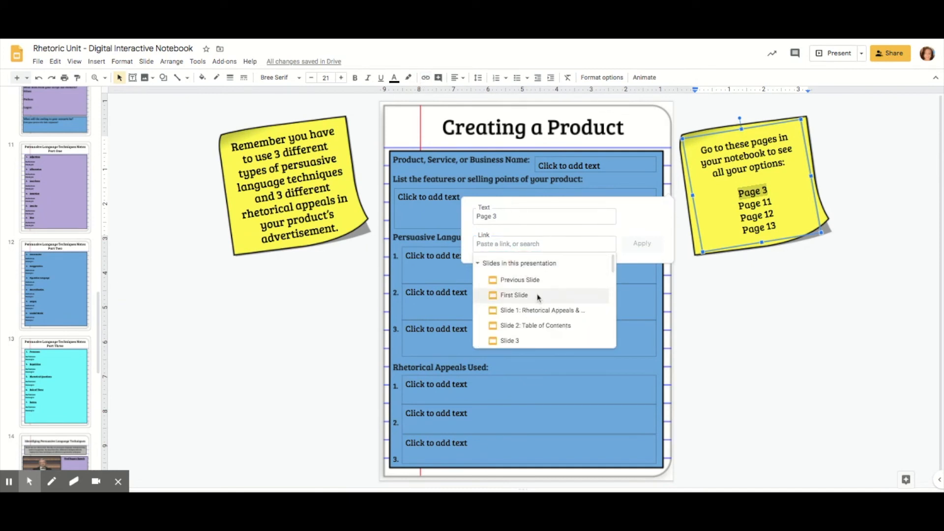
pyautogui.click(509, 341)
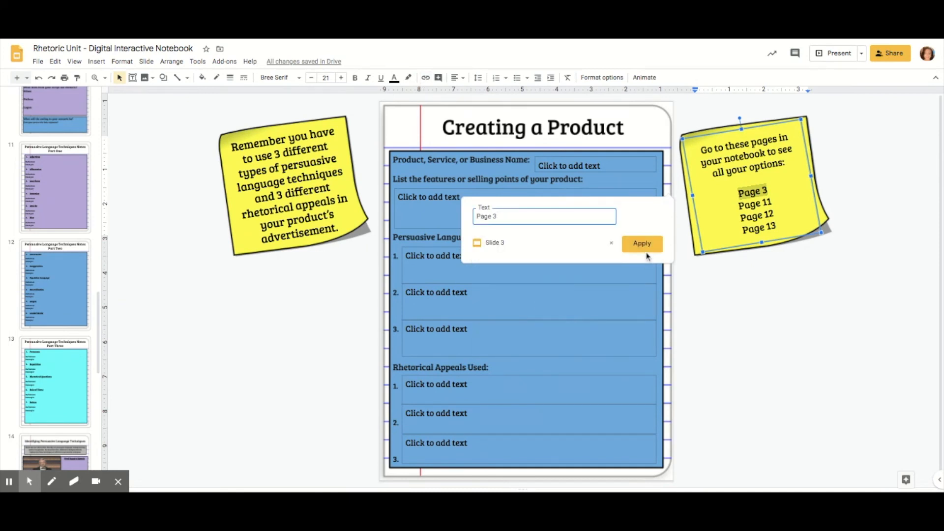
pyautogui.click(642, 243)
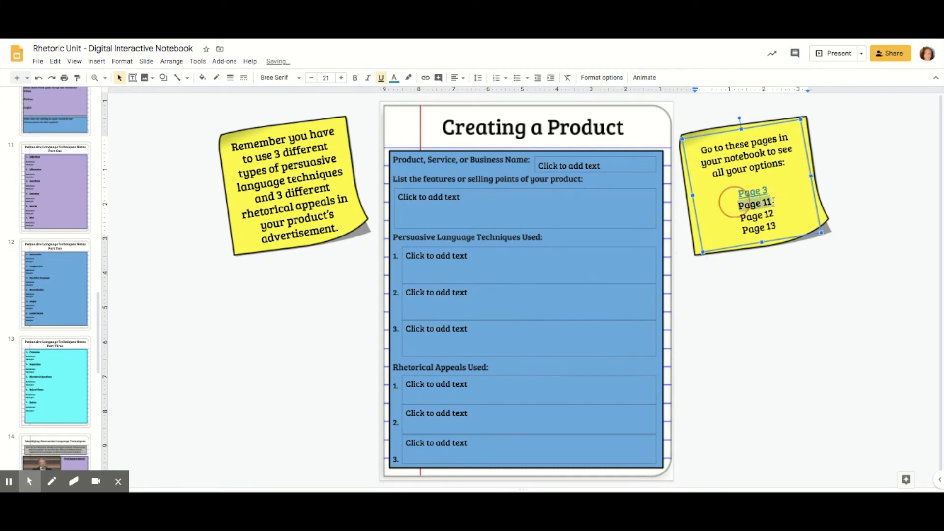
pyautogui.click(757, 204)
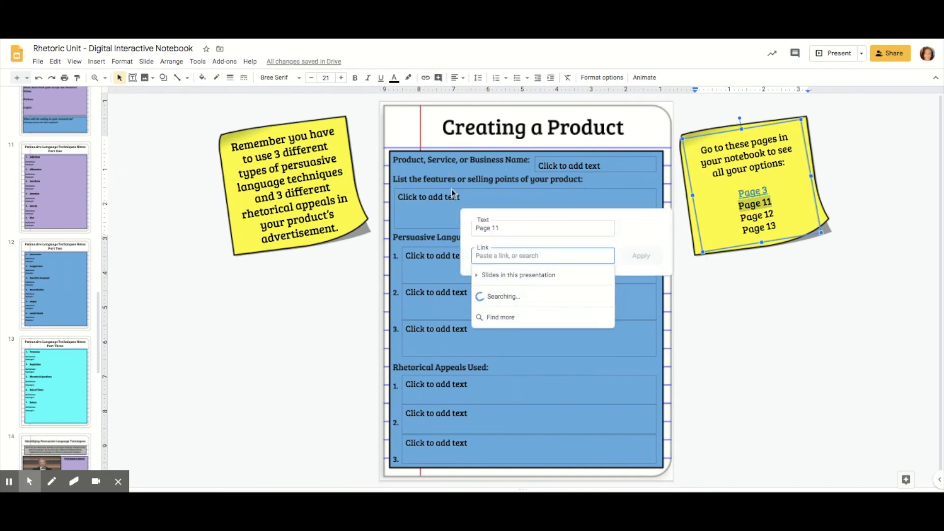
pyautogui.click(519, 276)
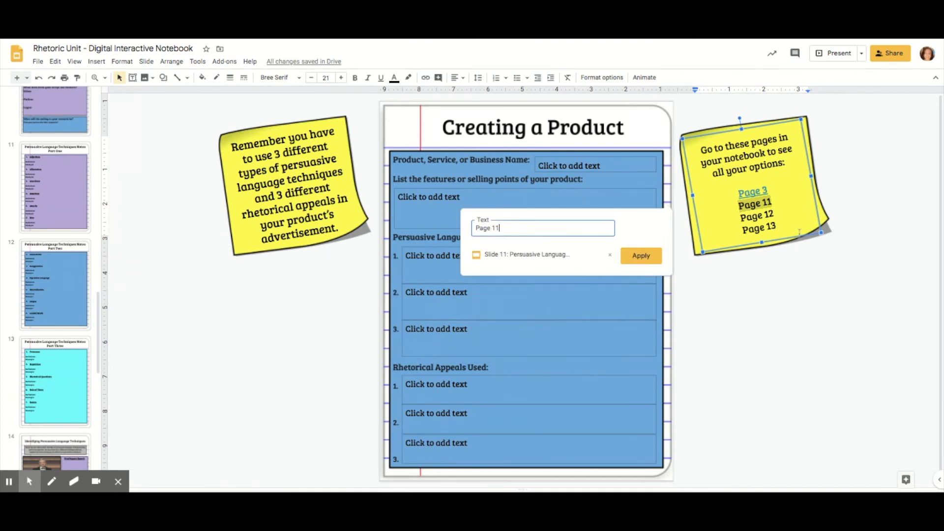
pyautogui.click(641, 256)
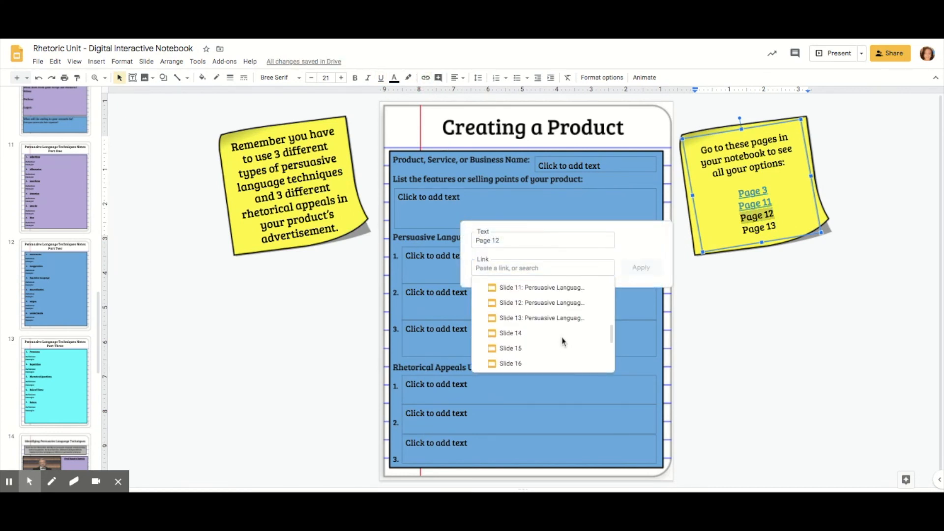
pyautogui.click(541, 302)
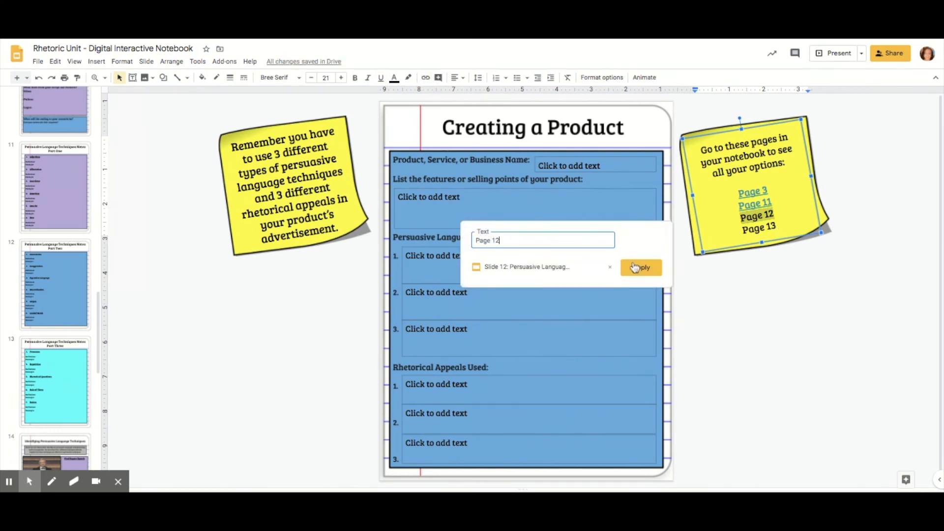
pyautogui.click(640, 266)
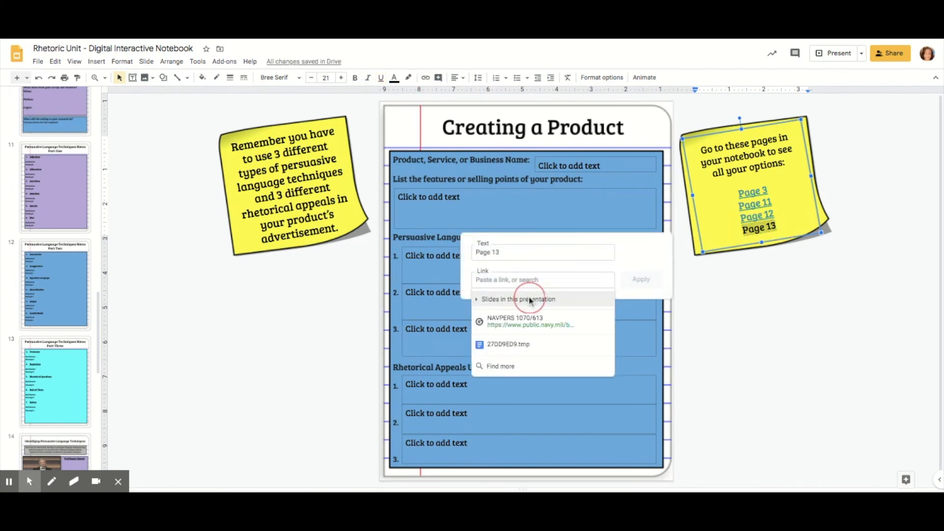
pyautogui.click(519, 299)
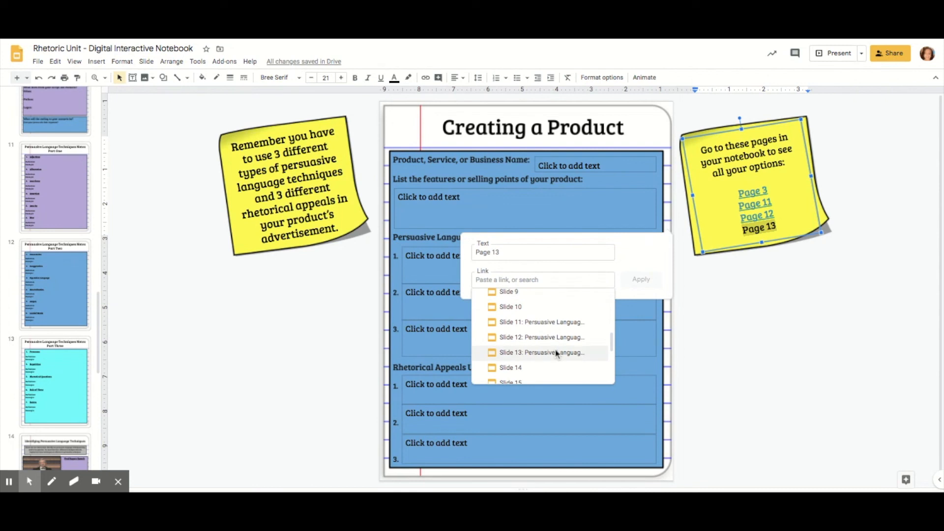
pyautogui.click(541, 353)
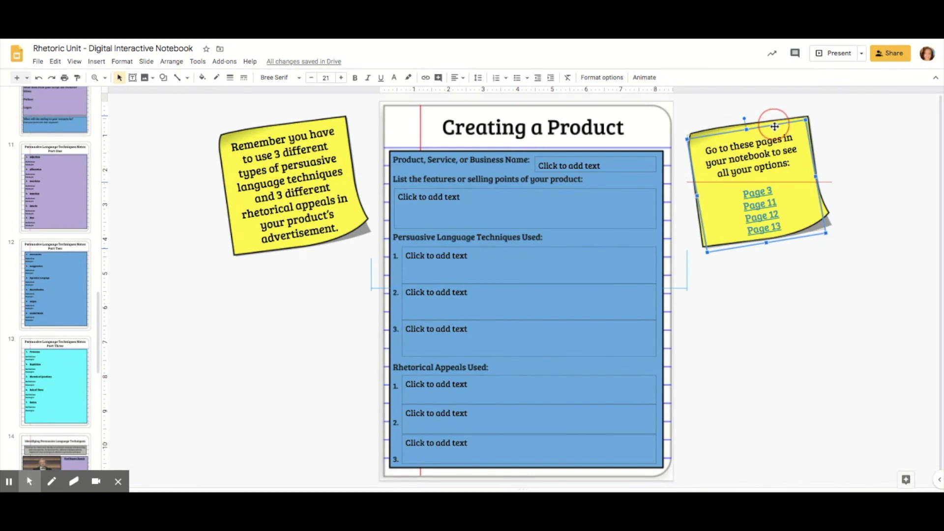
# Step: Nudge the right note, delete then restore the persuasive-techniques note, and deselect on the canvas
pyautogui.click(846, 136)
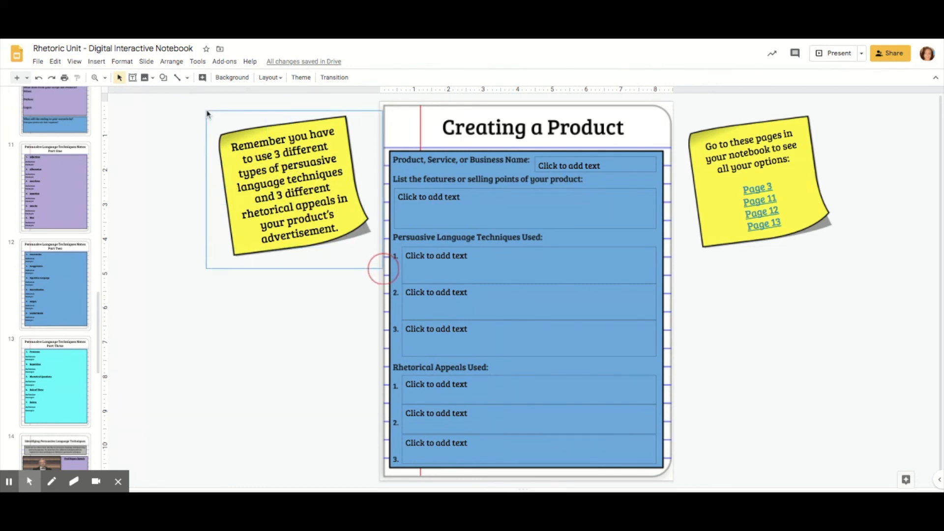
pyautogui.click(289, 181)
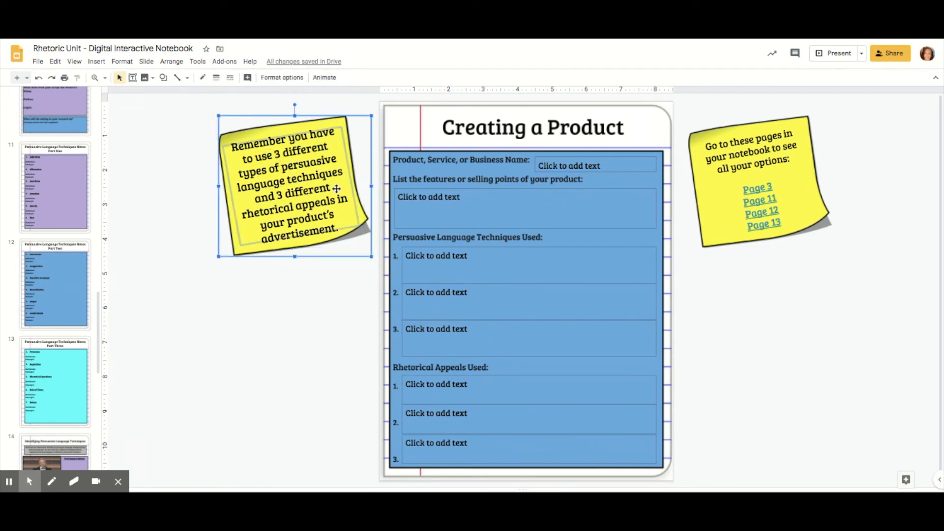
pyautogui.moveTo(351, 218)
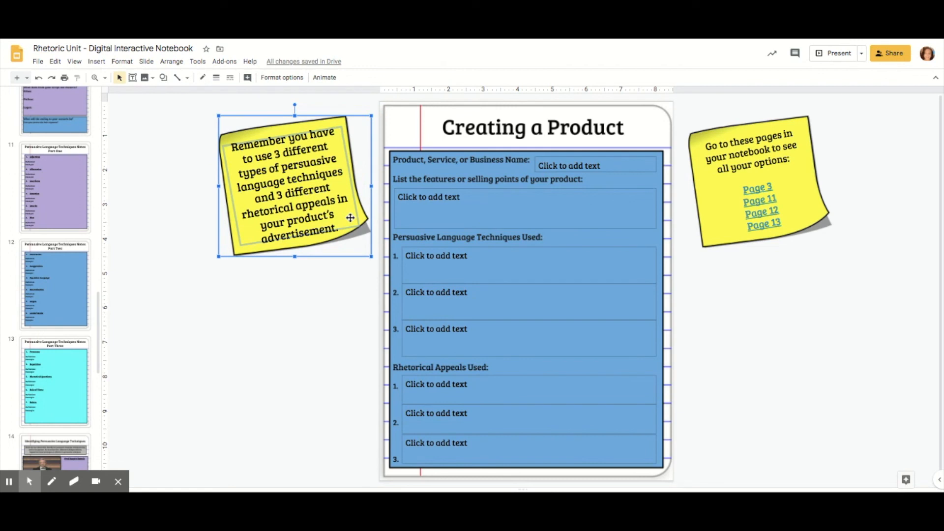
pyautogui.moveTo(467, 293)
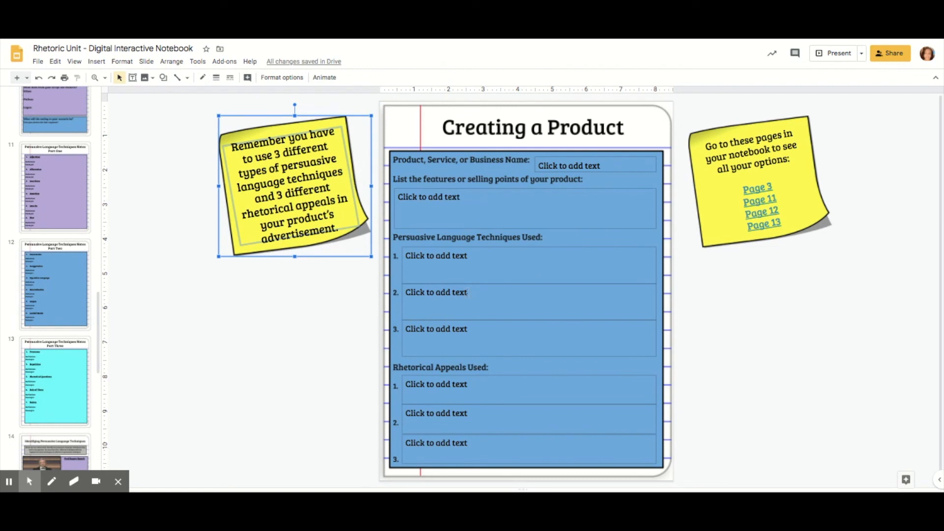
pyautogui.press('delete')
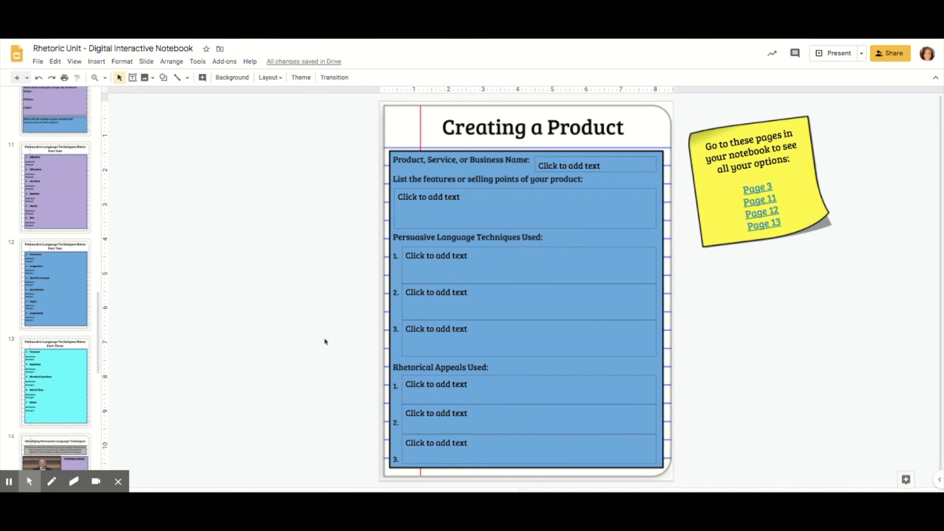
pyautogui.click(294, 184)
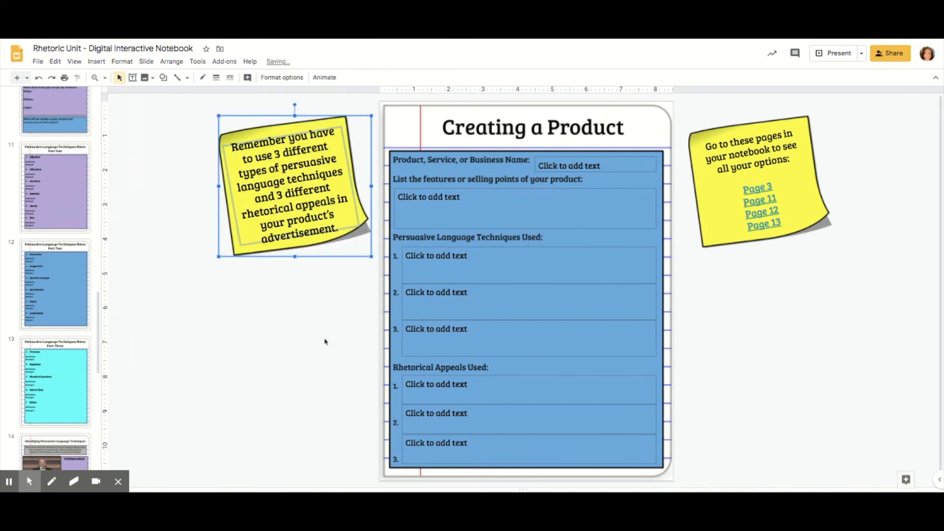
pyautogui.click(326, 341)
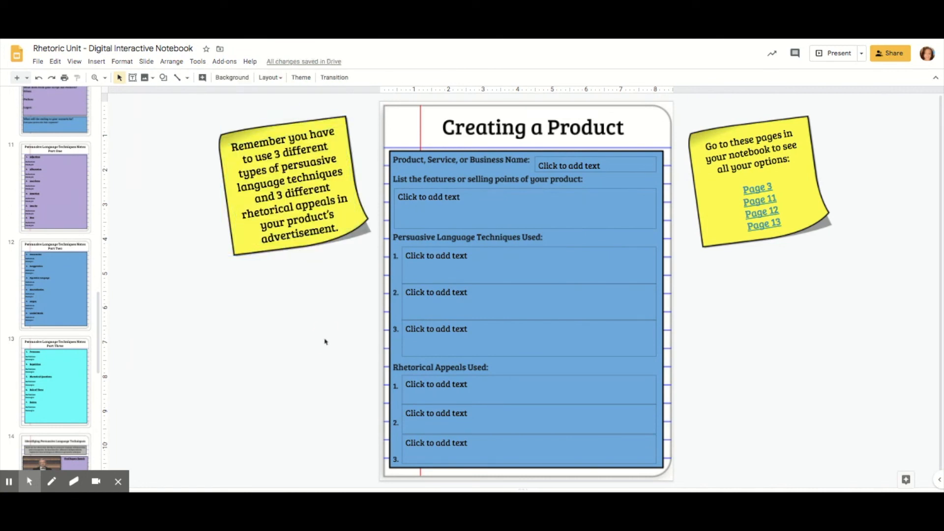
pyautogui.moveTo(312, 335)
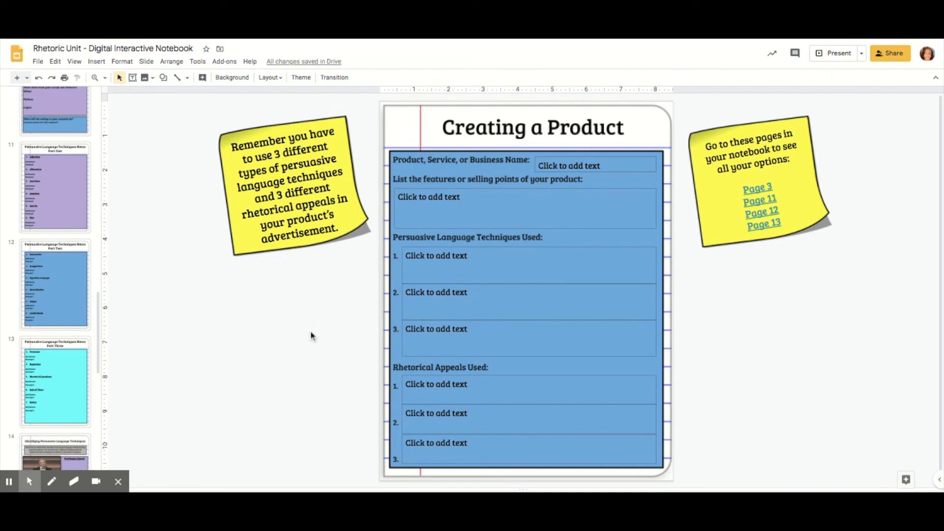